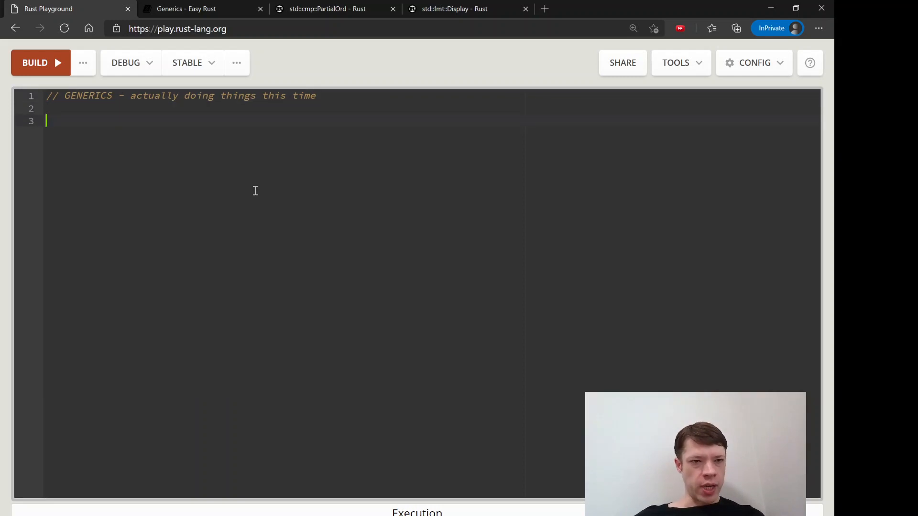
- Declare fn print_number<T>(number: T), replacing the i32 parameter type with T
type("fn")
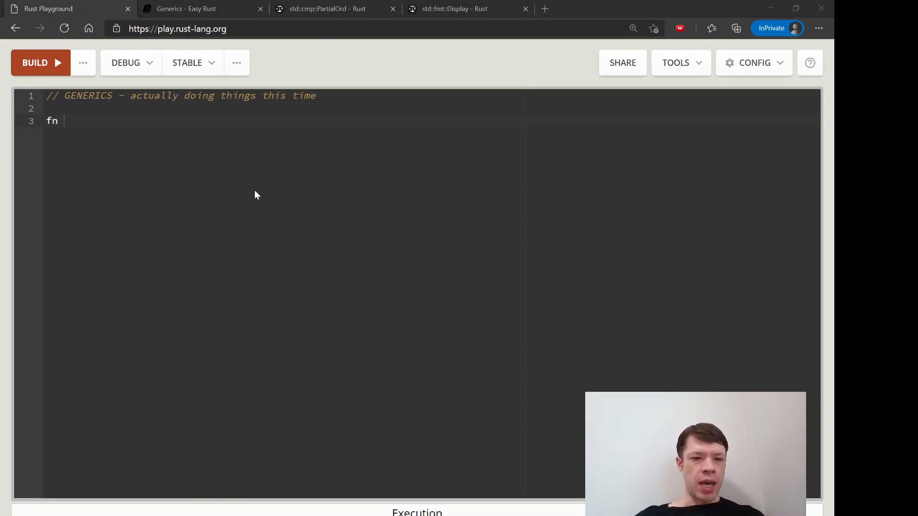
type("print_numb")
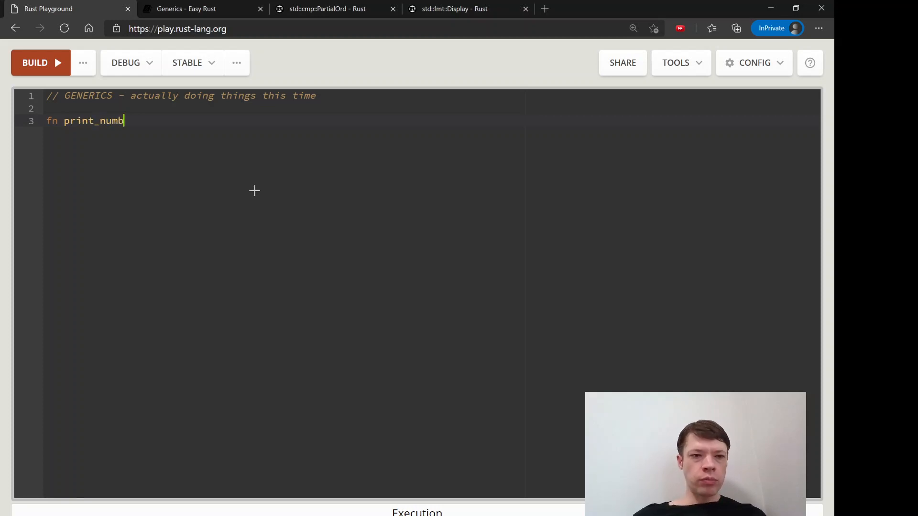
type("er")
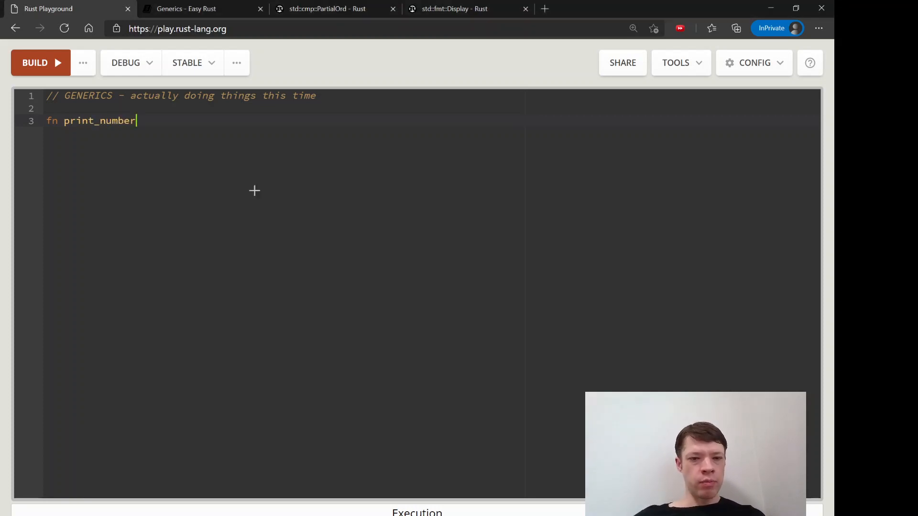
type("(number:")
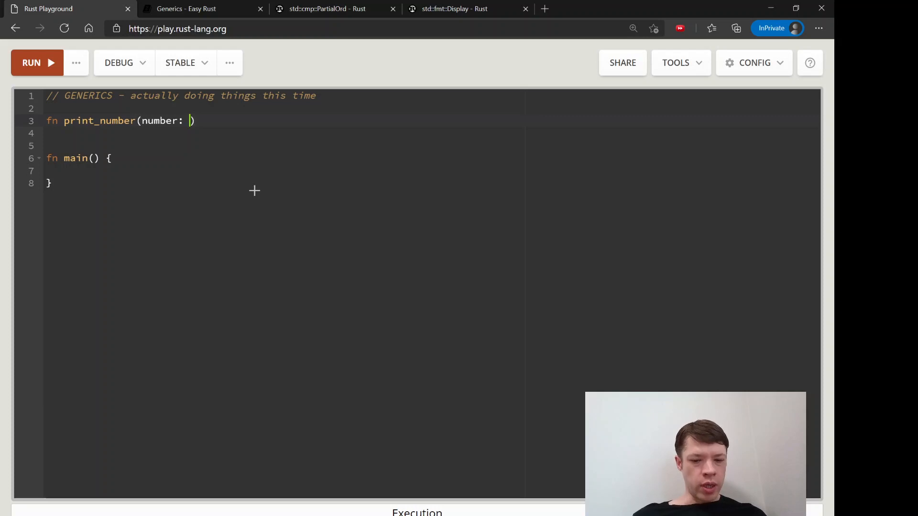
type("i32")
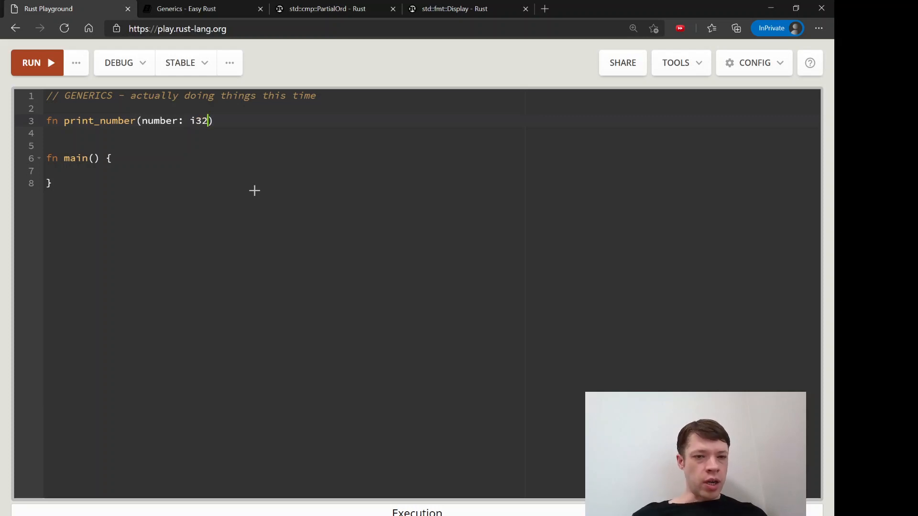
double_click(200, 120)
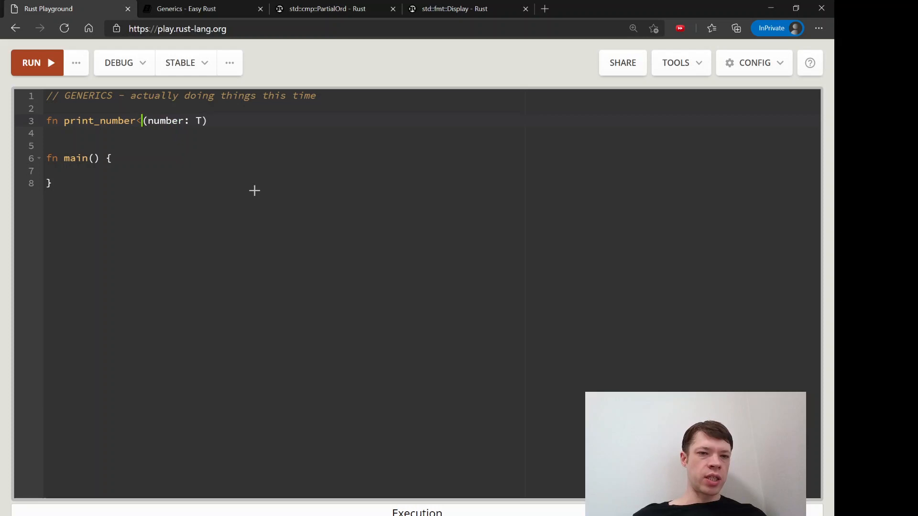
type("T>")
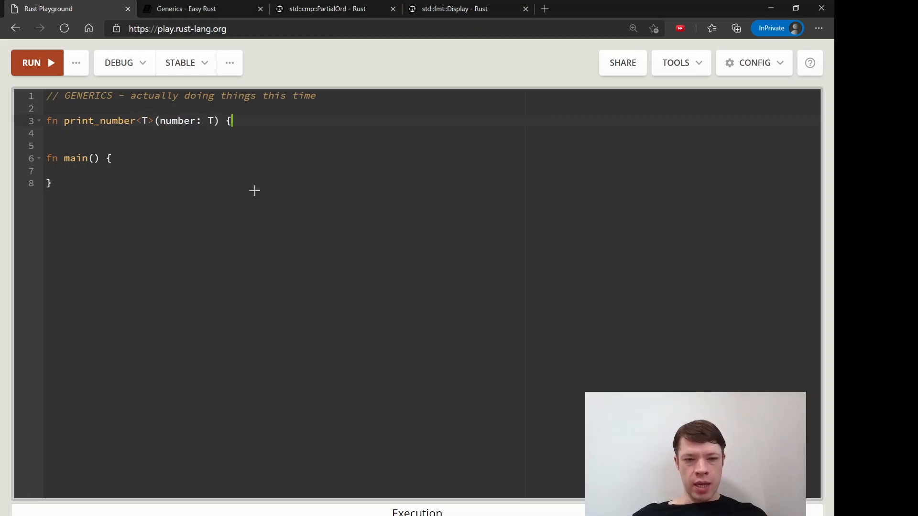
- Give the function the body println!("Here is your number: {:?}", number);
type("print")
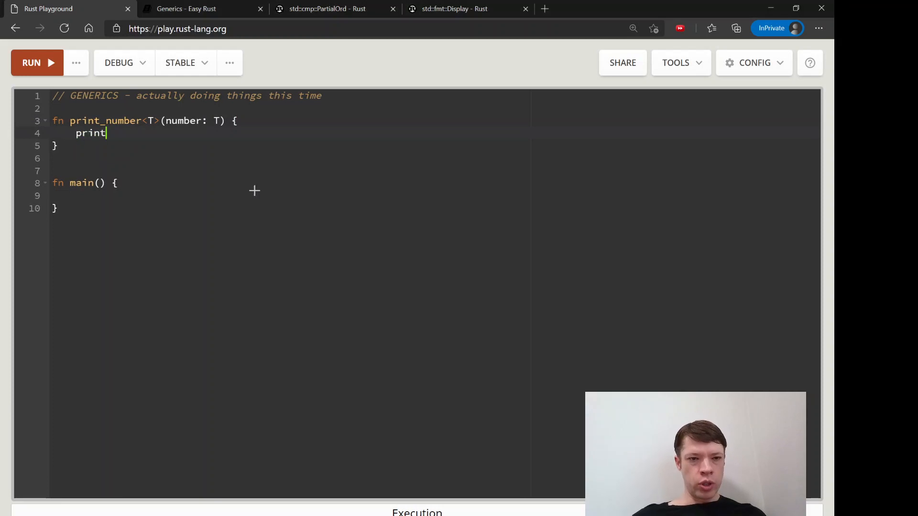
type("ln!")
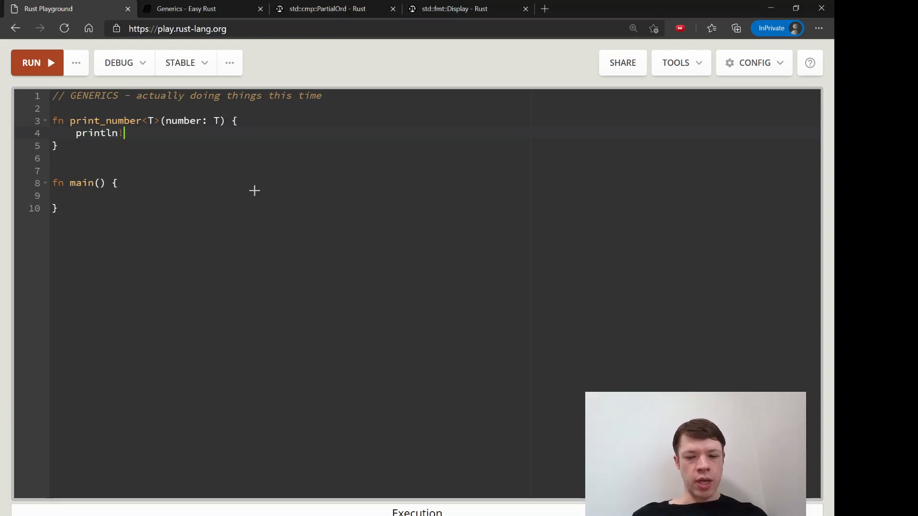
type("(\"\")")
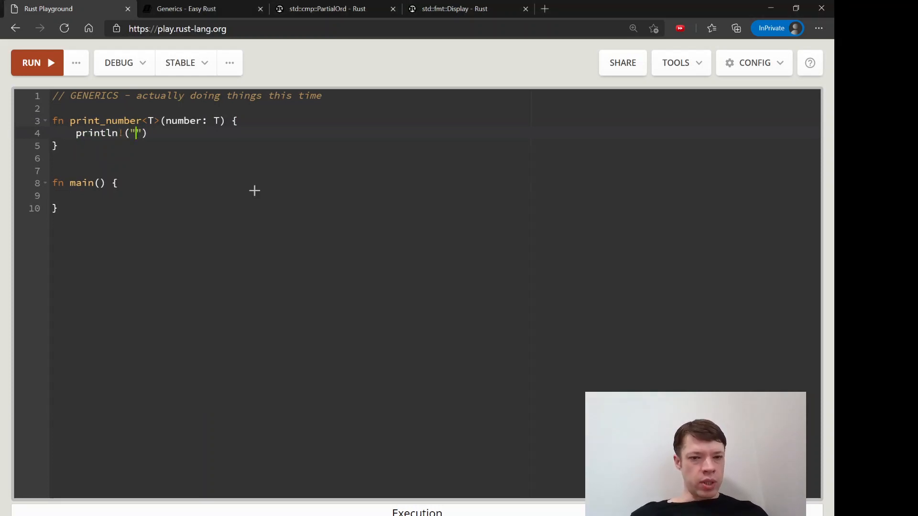
type("Here is your numb")
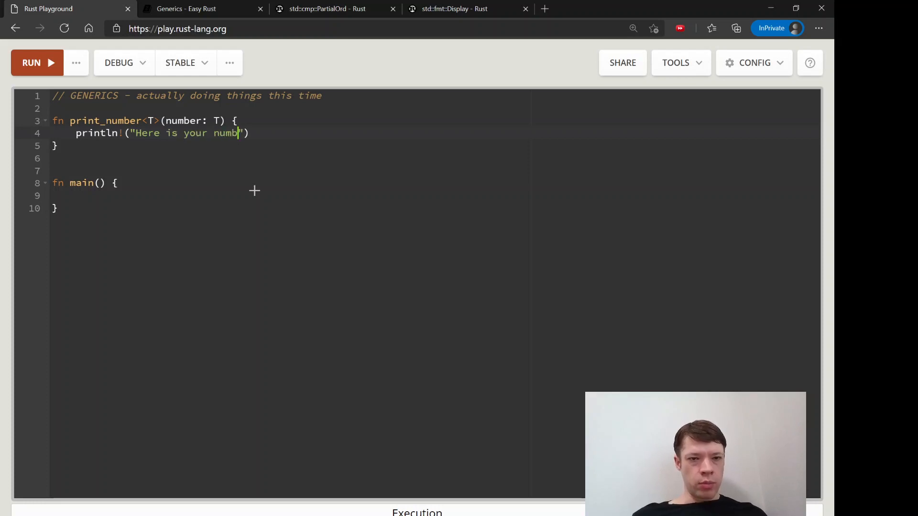
type("er: {:?}")
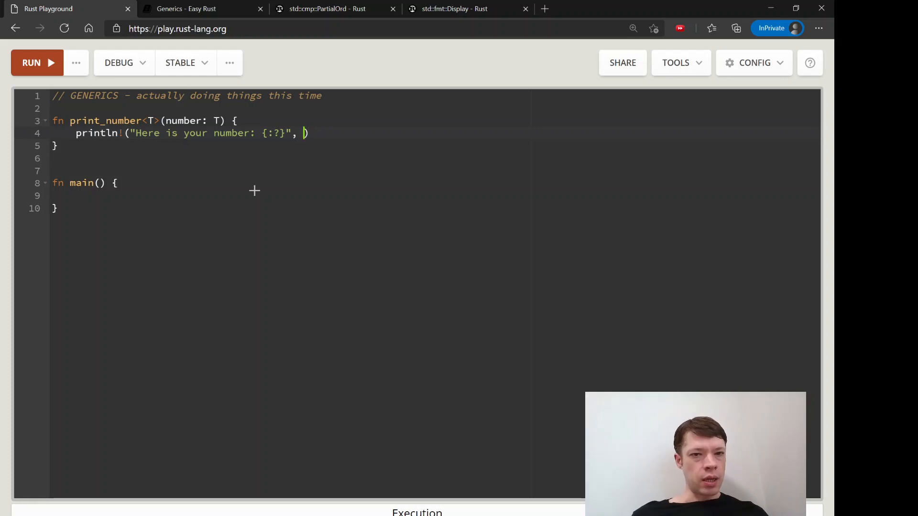
type("number);")
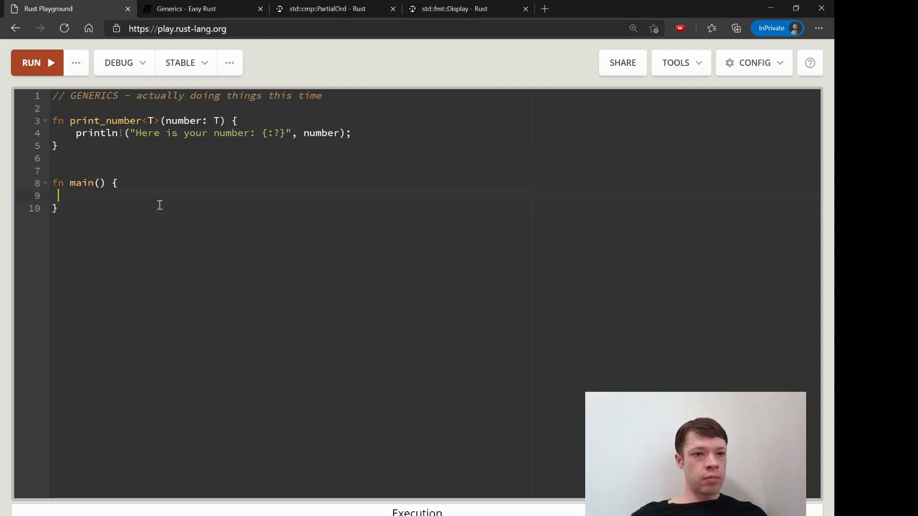
- Call print_number(8) and print_number(8.9) inside main
type("println!(\"\")")
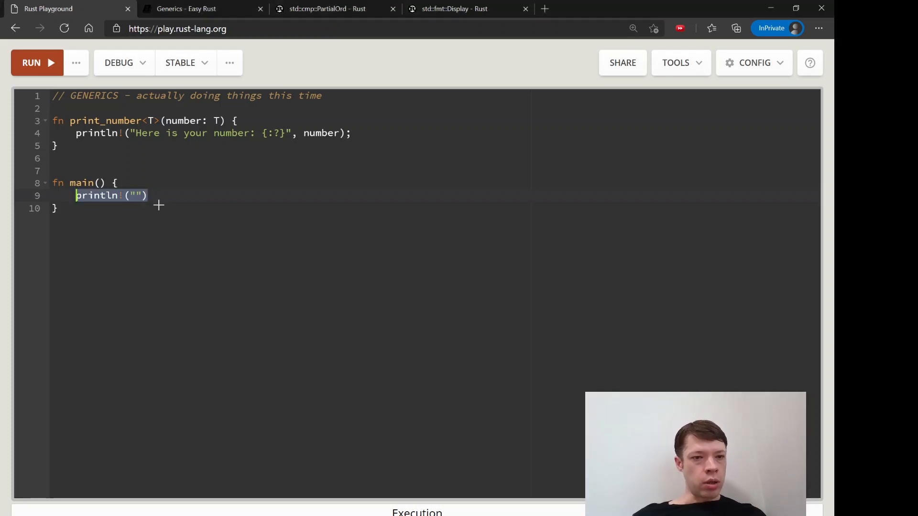
type("print_nu")
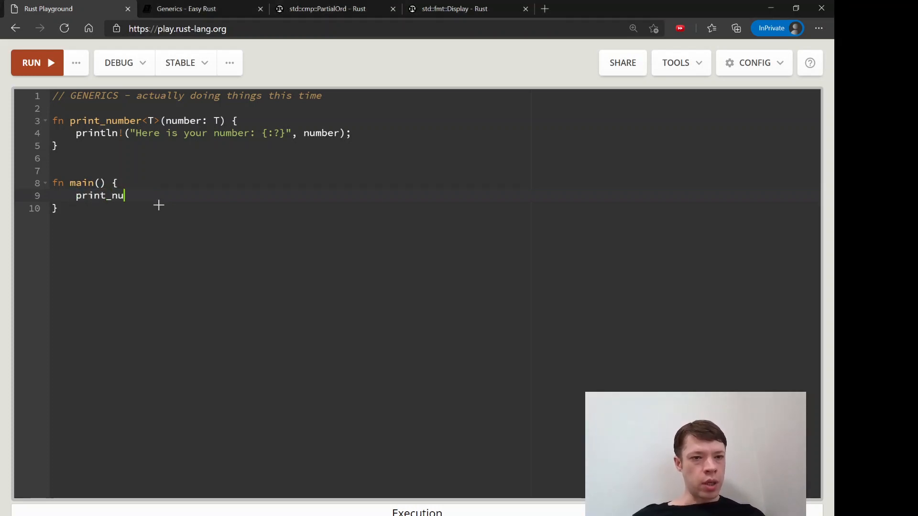
type("mber(8);")
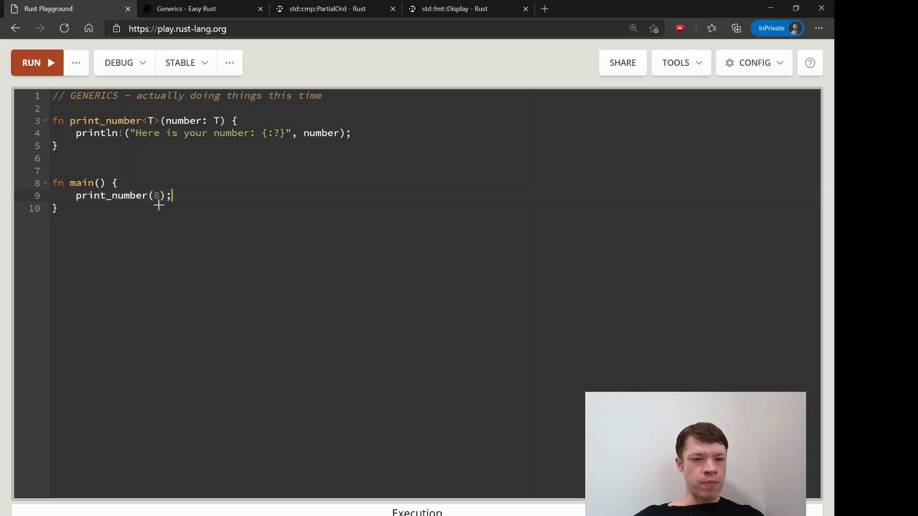
type("println")
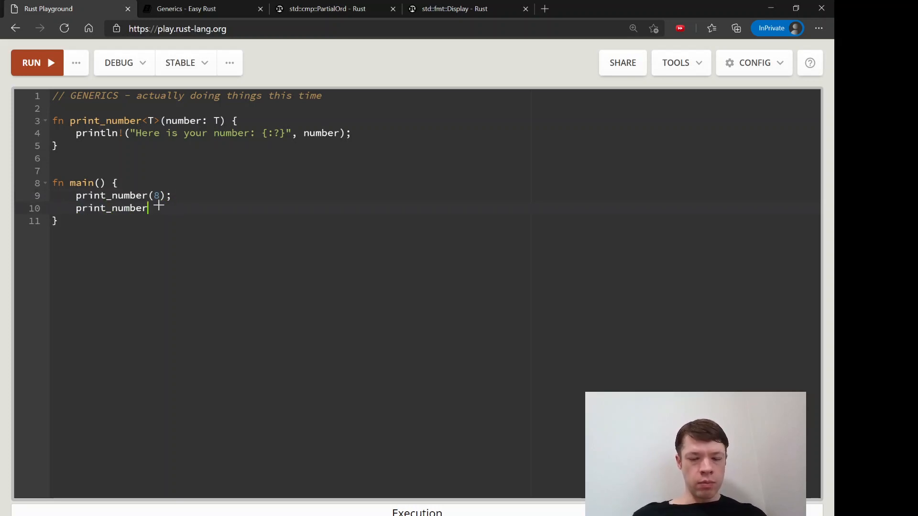
type("(\"\")")
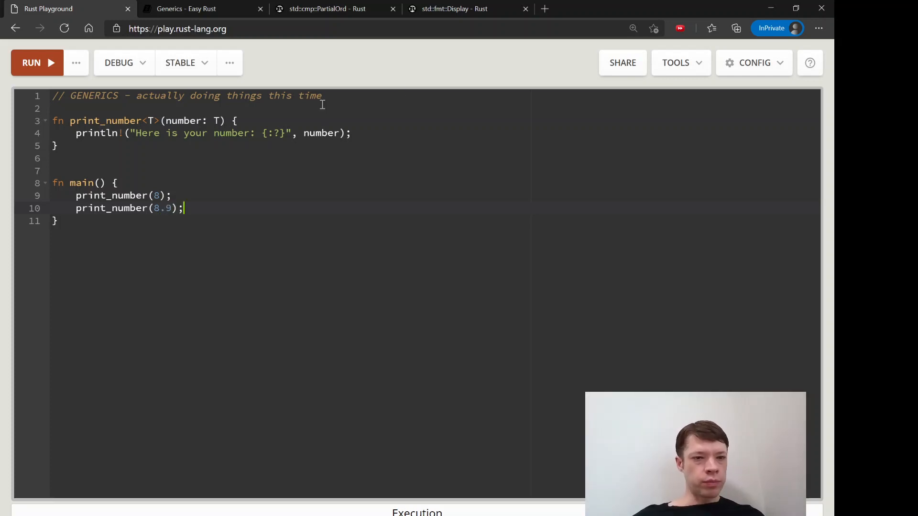
mouse_move(105, 66)
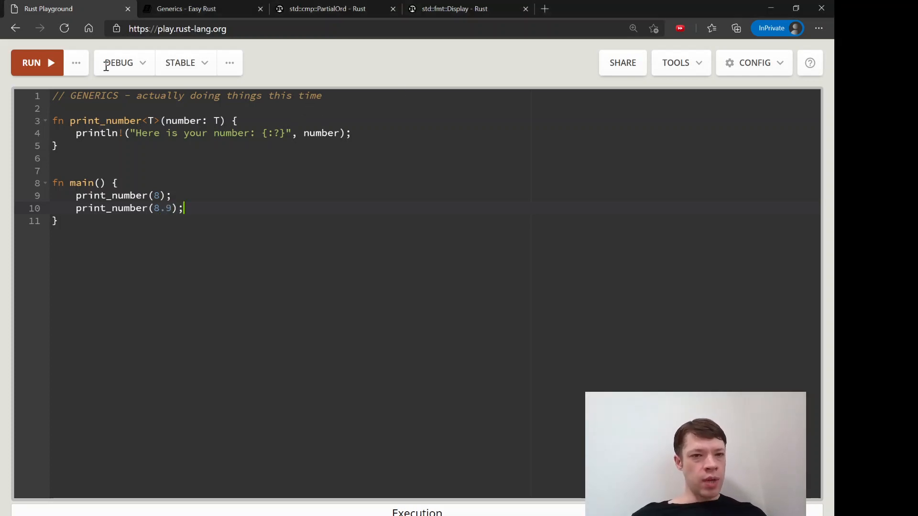
- Run the program and read error E0277: T doesn't implement Debug
left_click(31, 63)
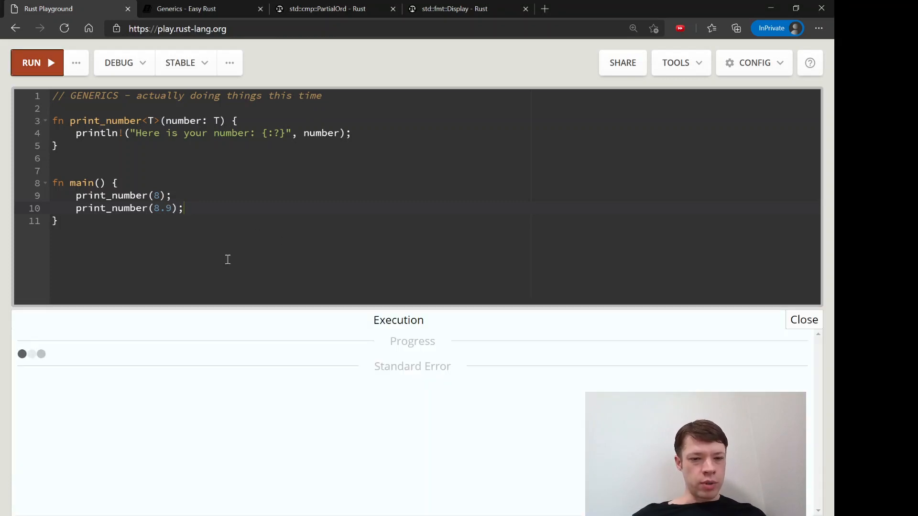
left_click(31, 63)
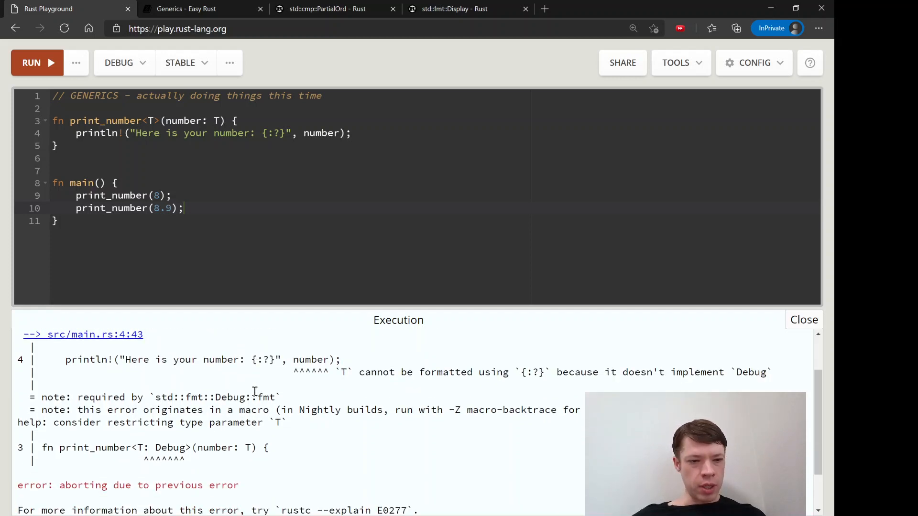
double_click(215, 397)
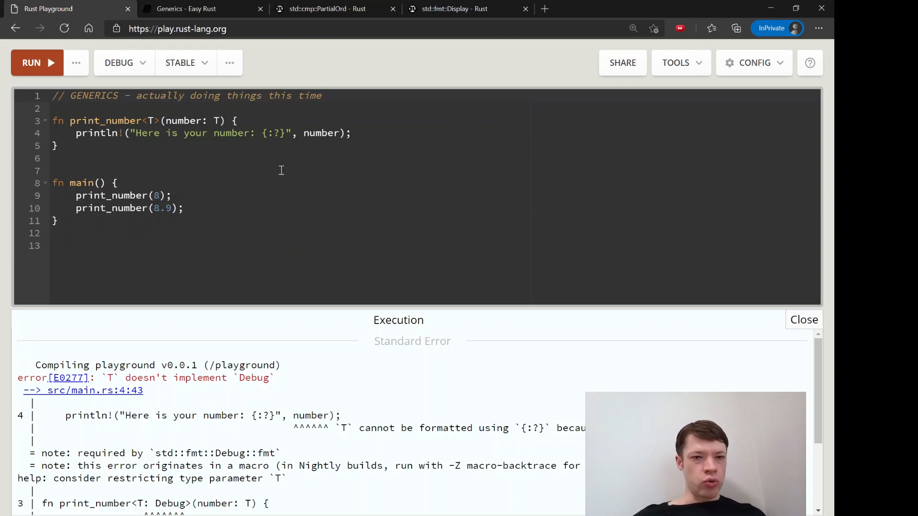
mouse_move(242, 131)
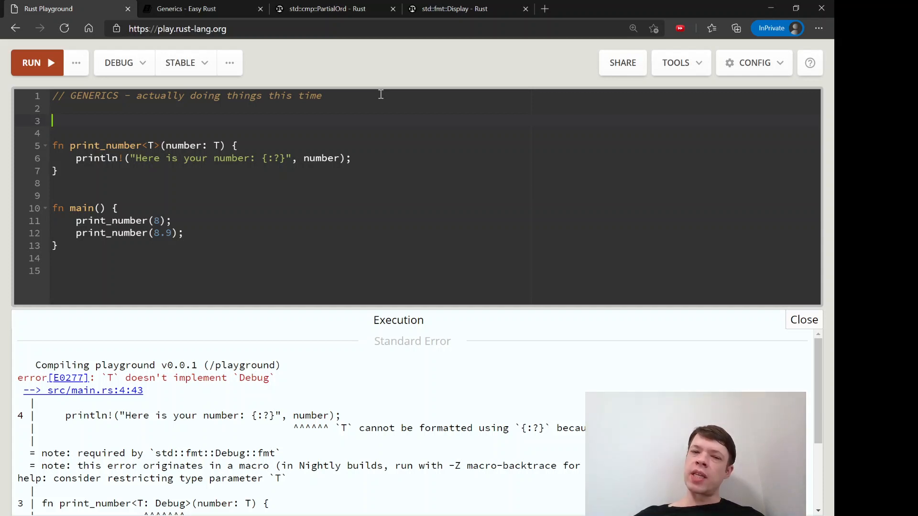
- Write the first analogy line offering $100 to add two things
type("I will")
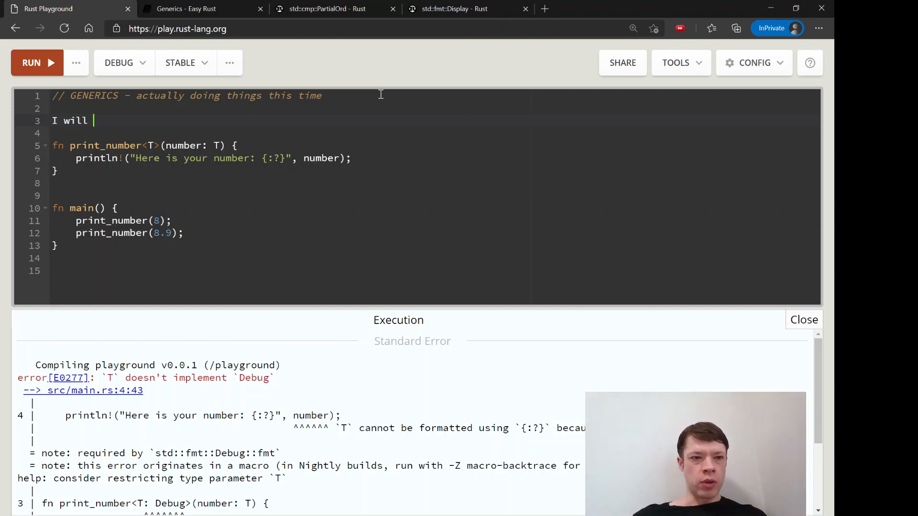
type("give you $100 if you add two")
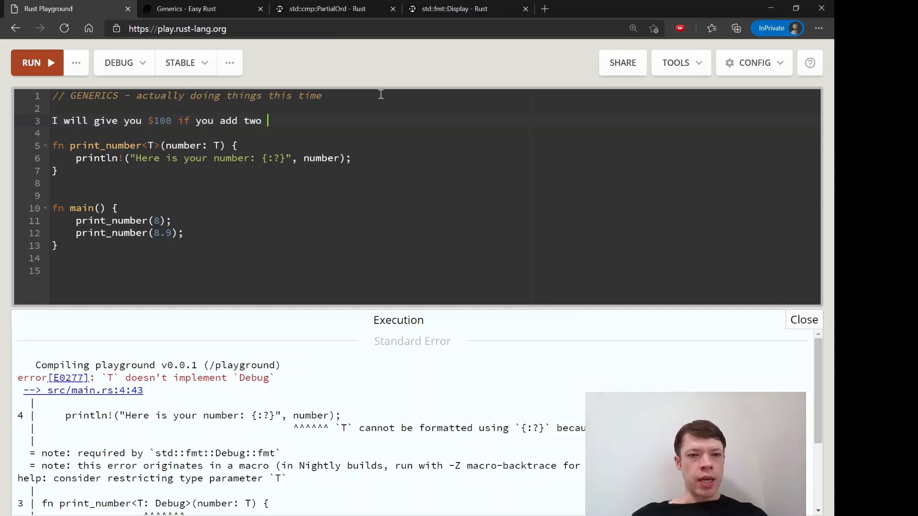
type("things for me")
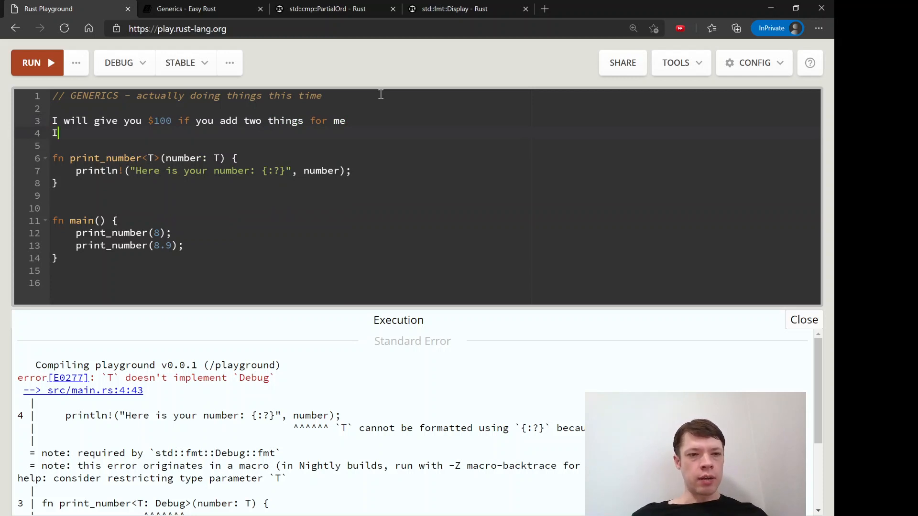
- Write the second line: 'I'll give you the things next week, please sign the contract now'
type("'ll give you the things")
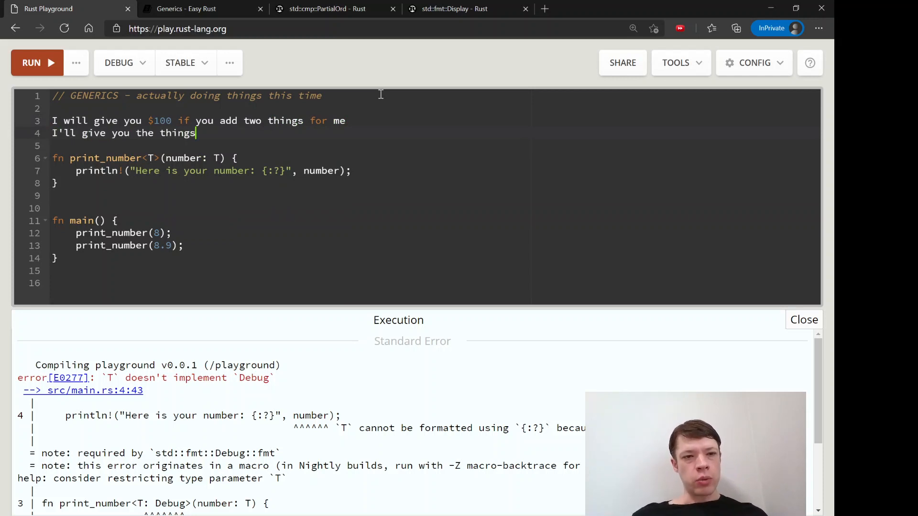
type("next week,")
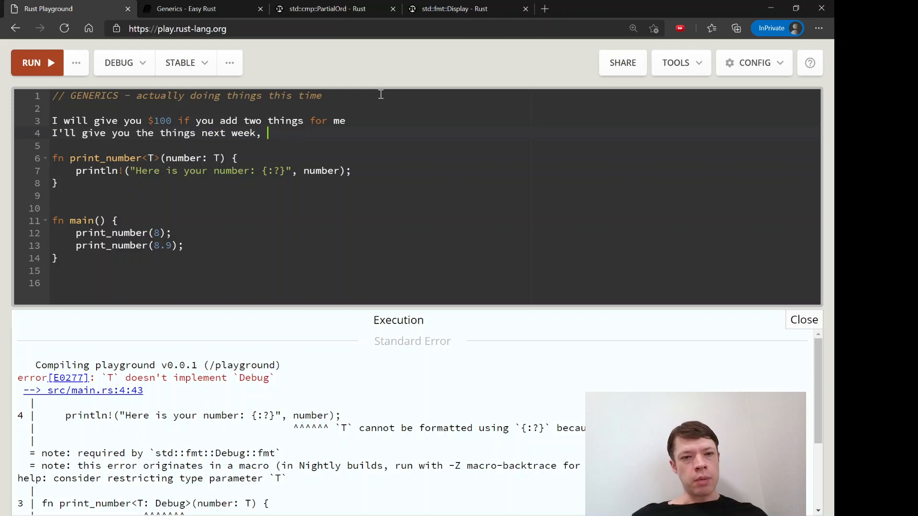
type("please sign the con")
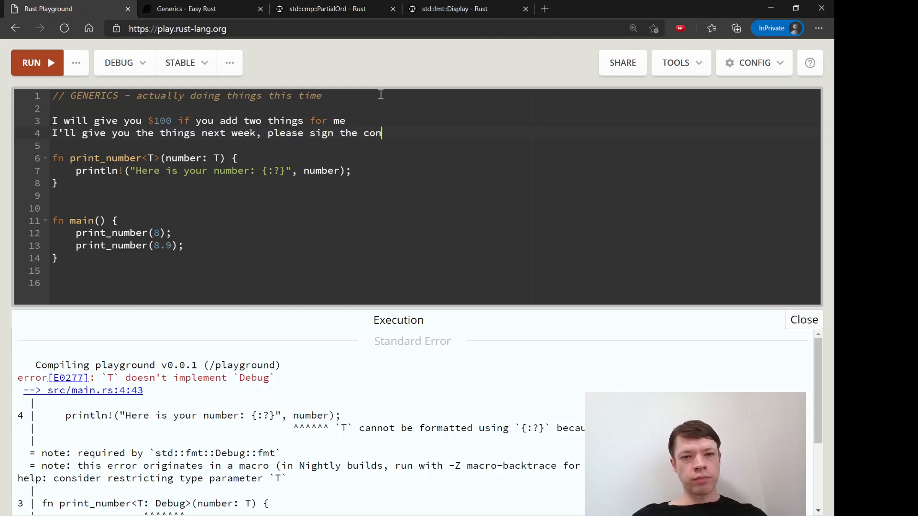
type("tract now")
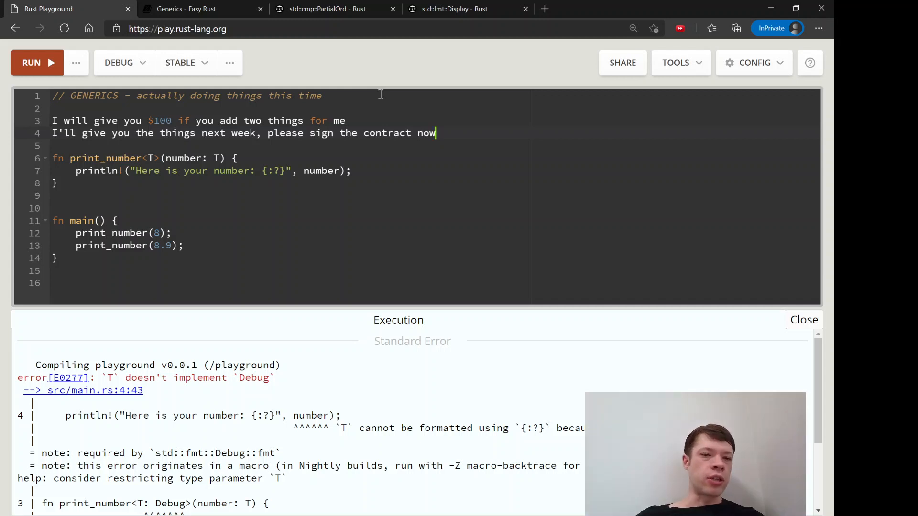
double_click(160, 120)
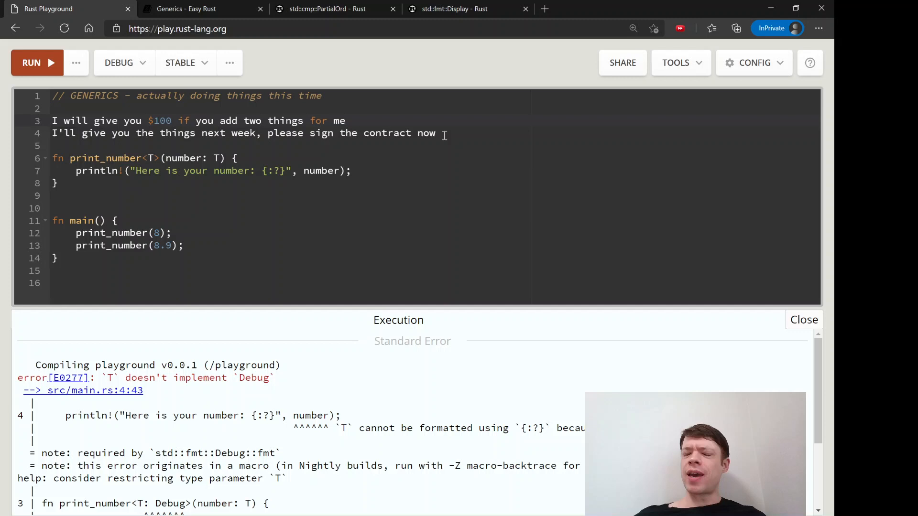
- Comment out both analogy lines with Ctrl+/
key("Ctrl+/")
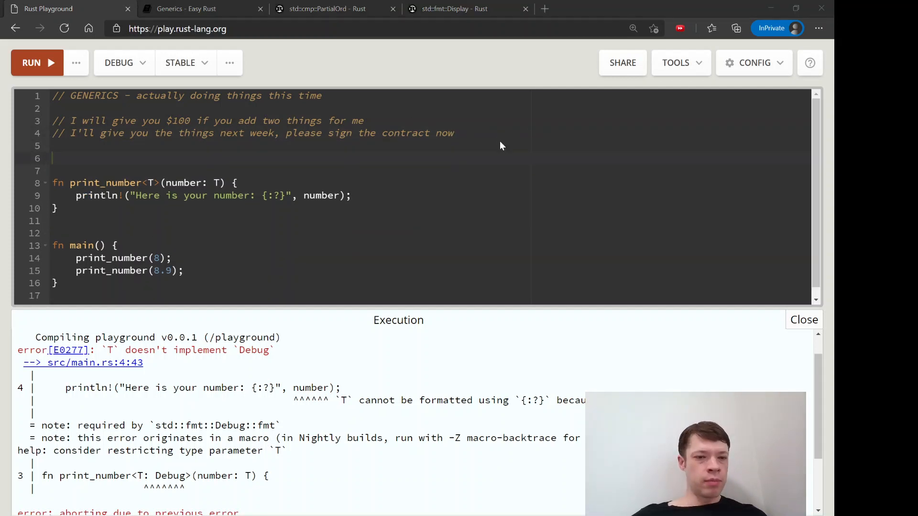
- Start a use line, search the docs for 'debug', and return to the std::fmt::Display page
type("use")
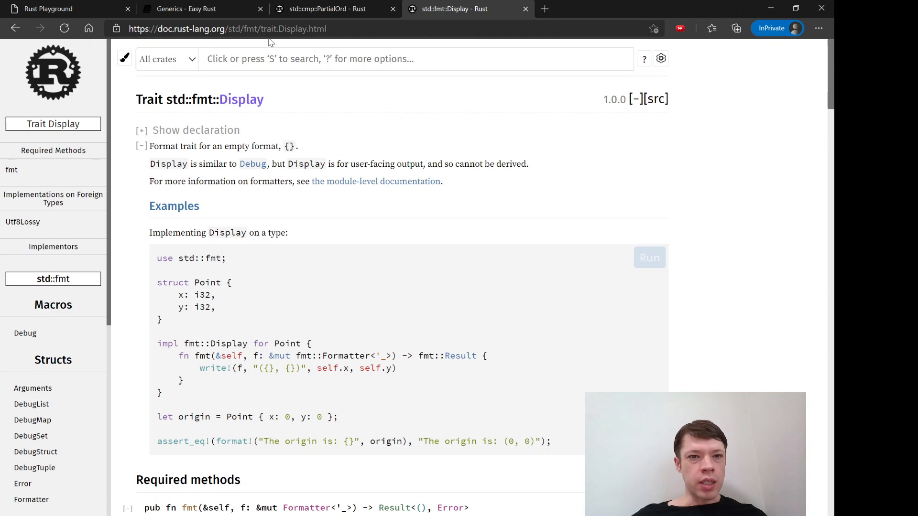
type("debug")
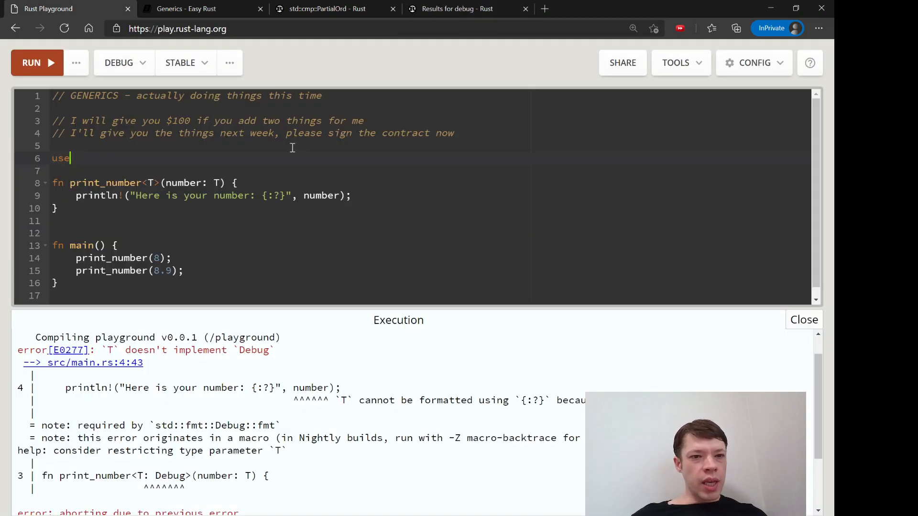
mouse_move(278, 199)
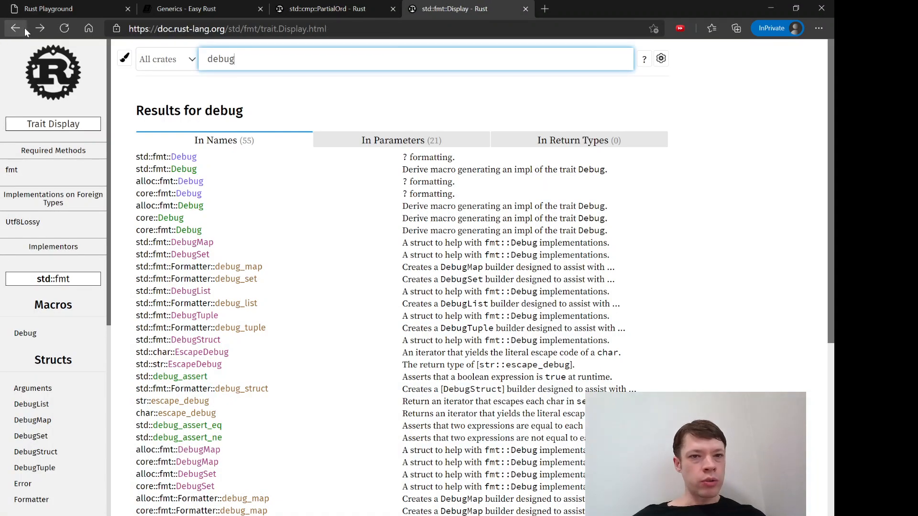
left_click(58, 8)
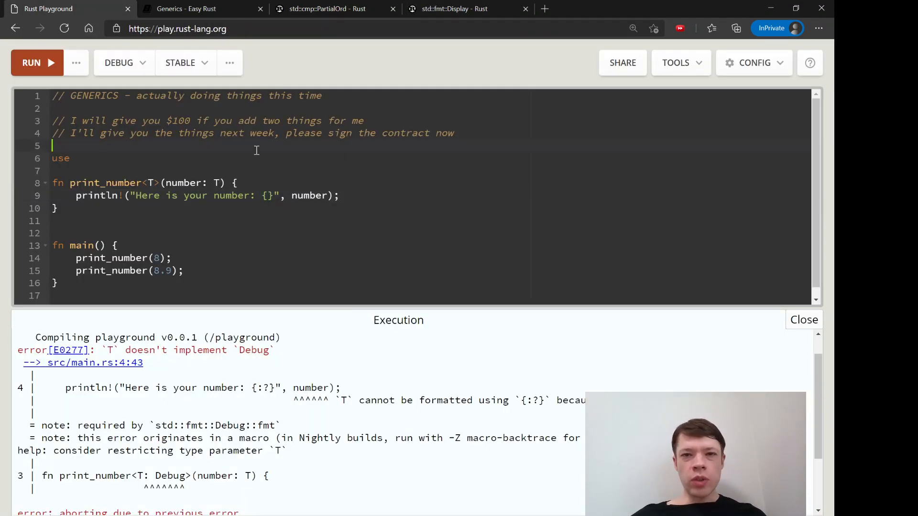
left_click(456, 9)
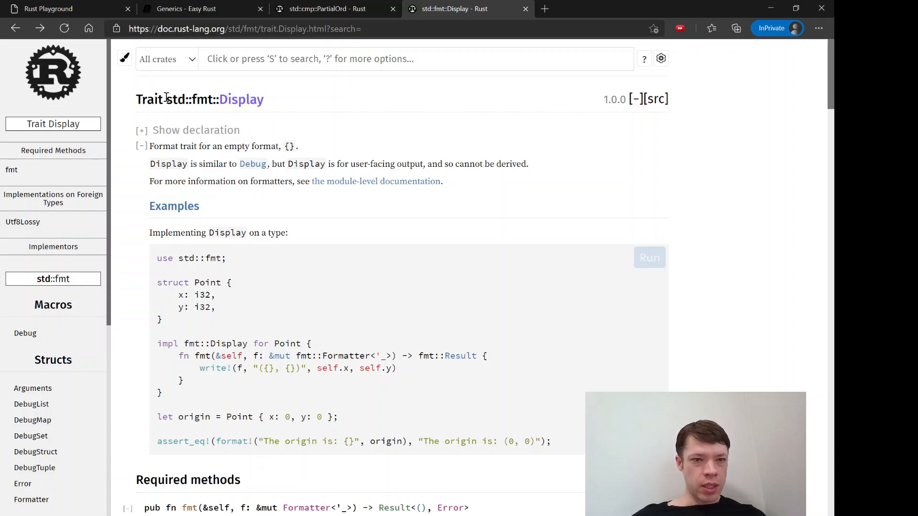
left_click(69, 8)
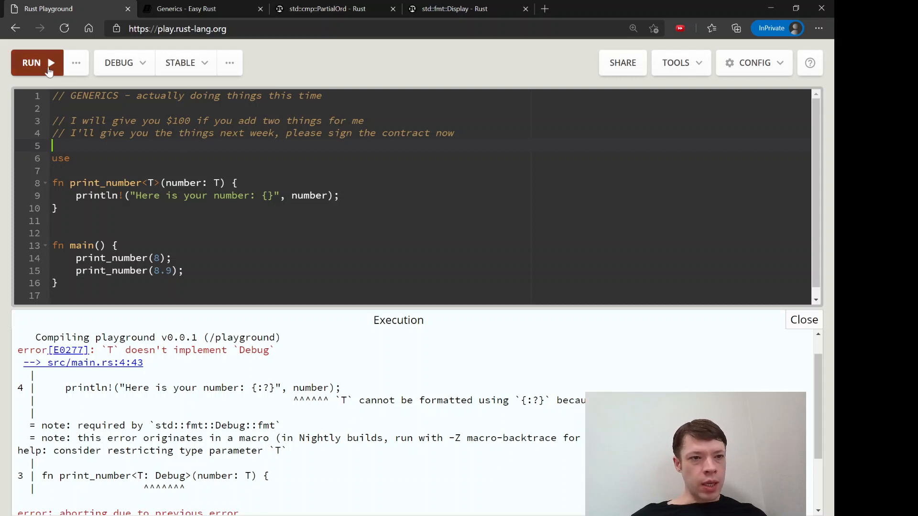
- Remove the stray use line, bound T with std::fmt::Display, and rerun the program
left_click(31, 62)
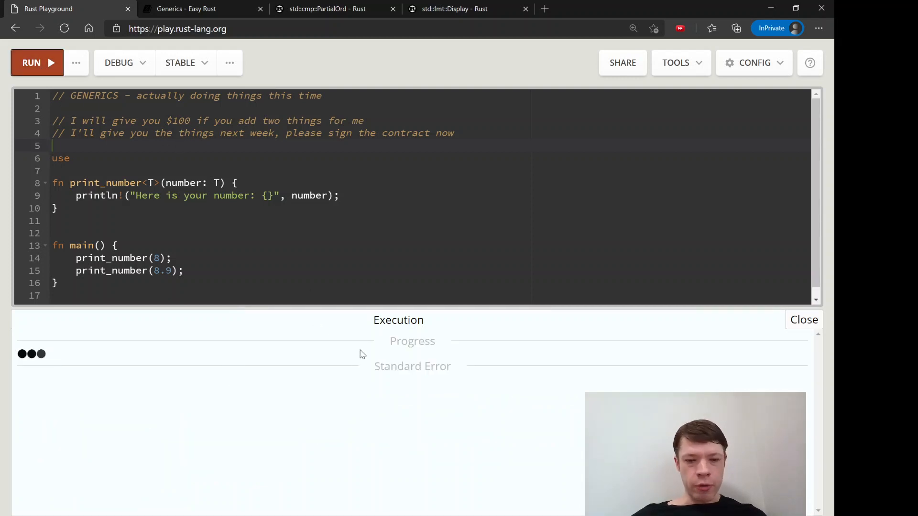
left_click(31, 63)
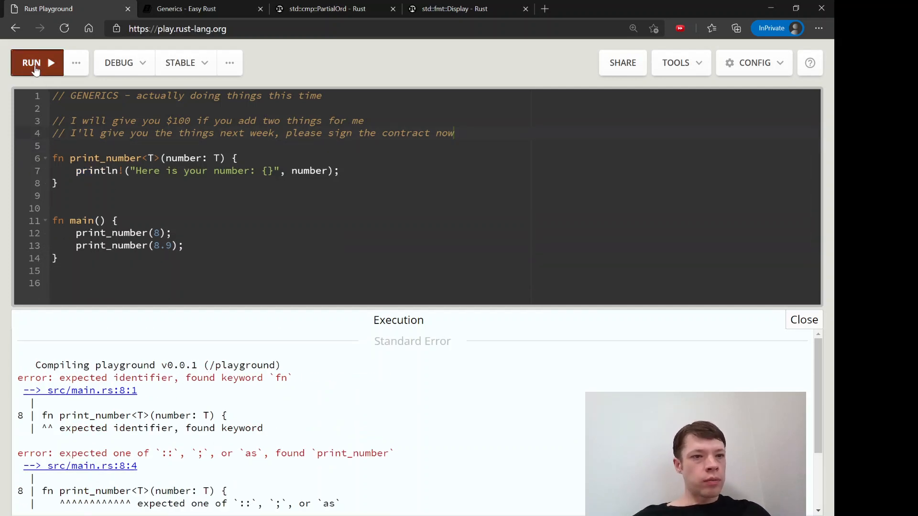
left_click(31, 63)
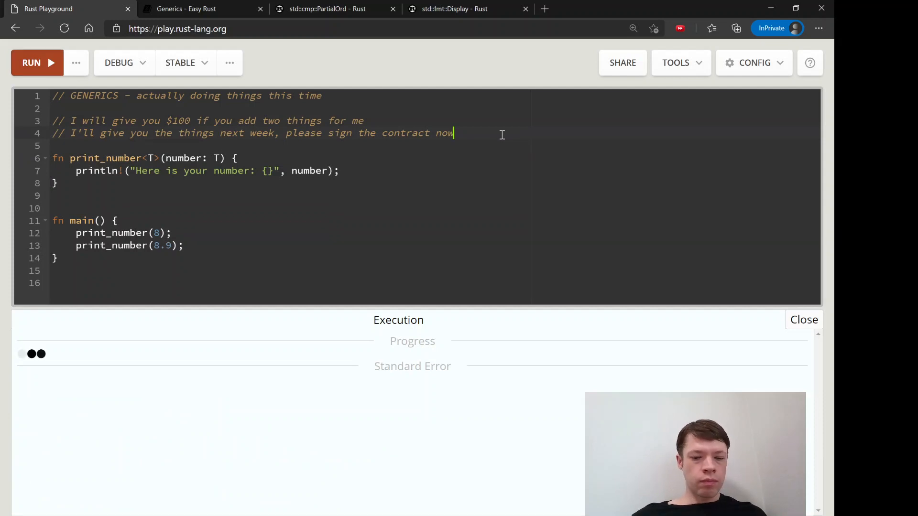
left_click(31, 62)
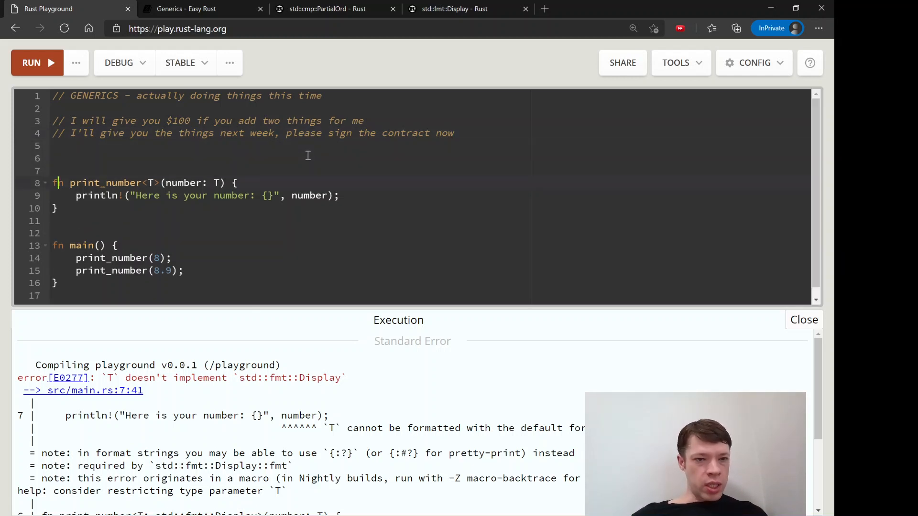
type(": std::fmt::Display")
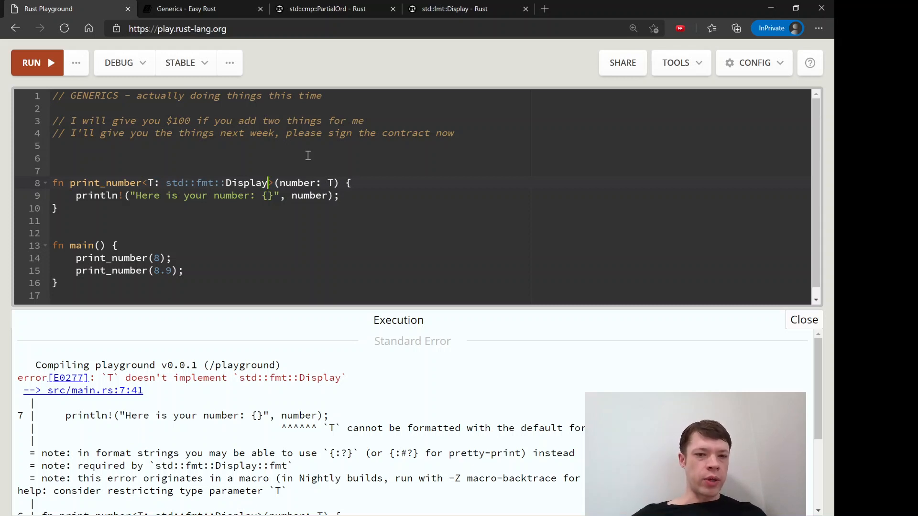
left_click(31, 63)
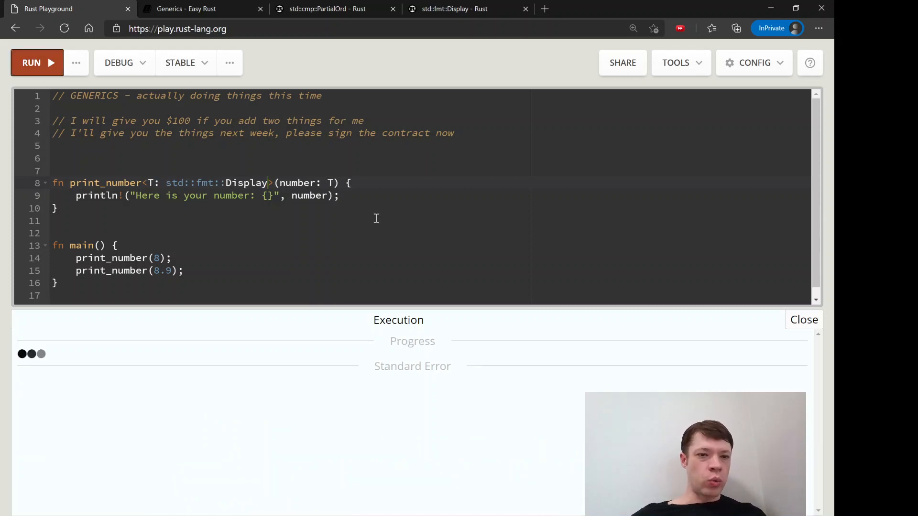
- Add use std::fmt::Display; so the bound can shorten to T: Display
left_click(37, 63)
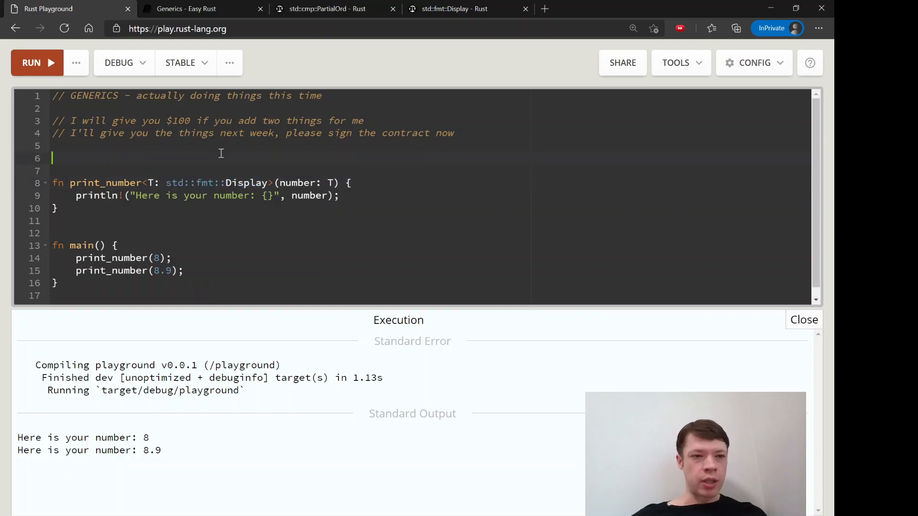
type("use std::fmt::Display;")
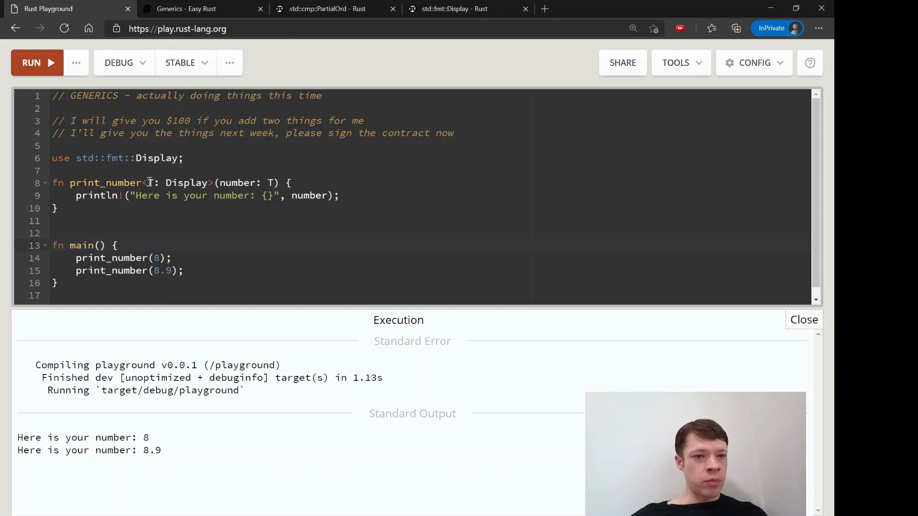
- Add '// i32 = already has Display' after print_number(8) and highlight T: Display
left_click_drag(148, 183, 211, 183)
type(" // i32")
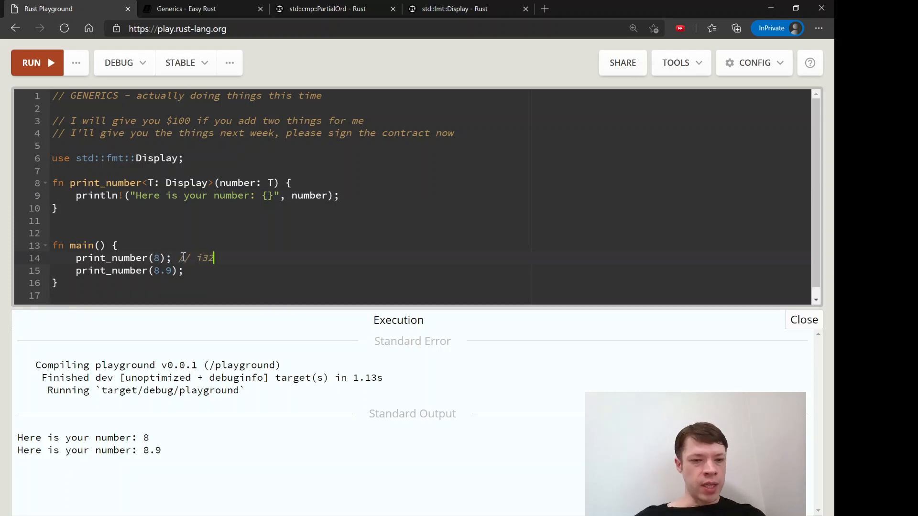
type("= alrea")
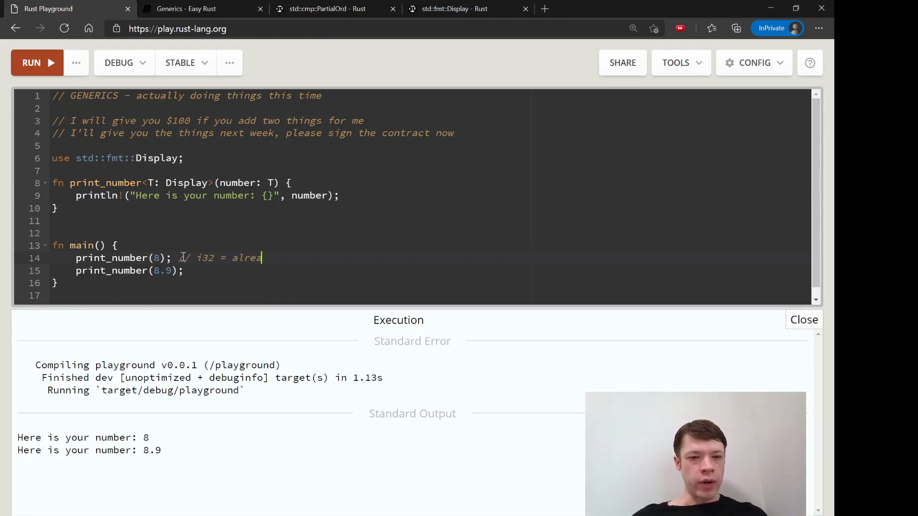
type("dy has Display")
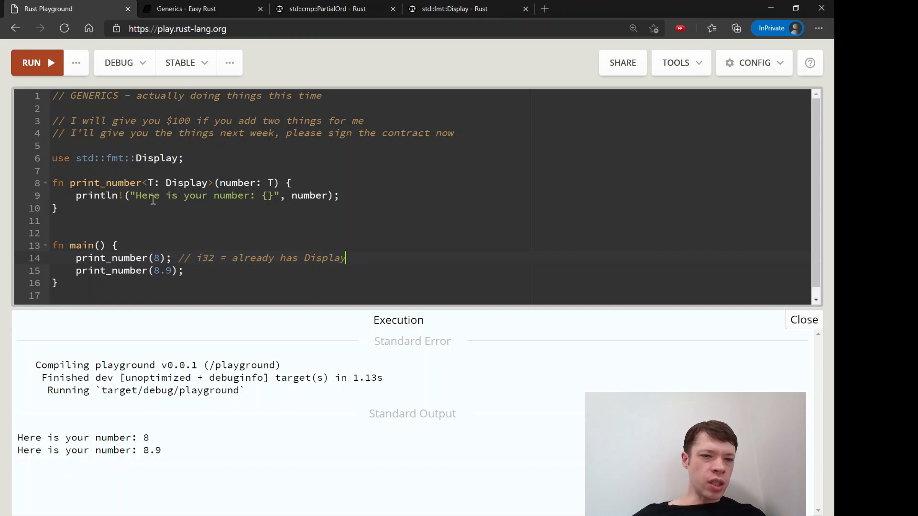
left_click_drag(146, 182, 209, 182)
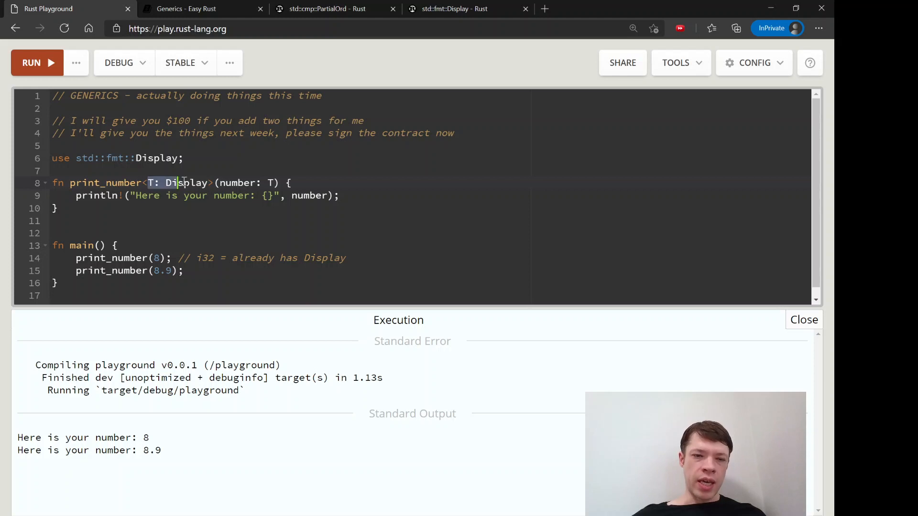
left_click(210, 182)
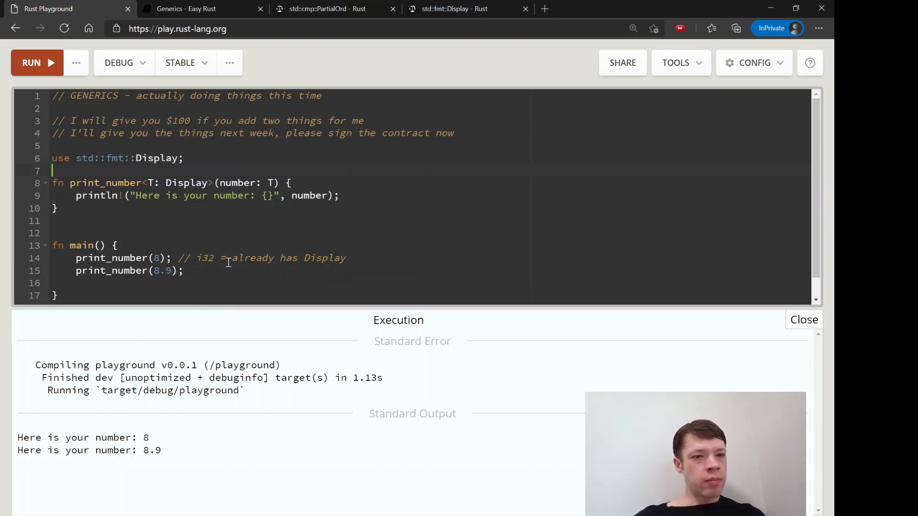
- Define struct Book with a u8 number field
type("str")
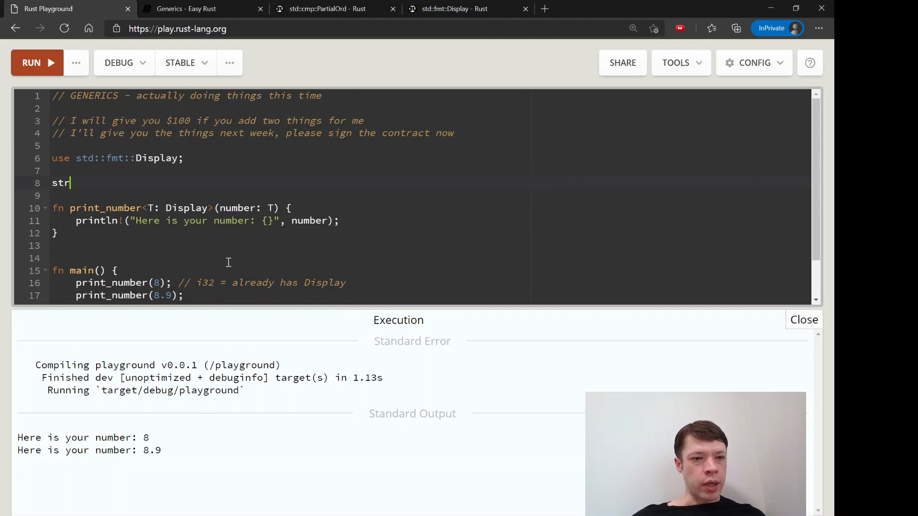
type("uct Book {")
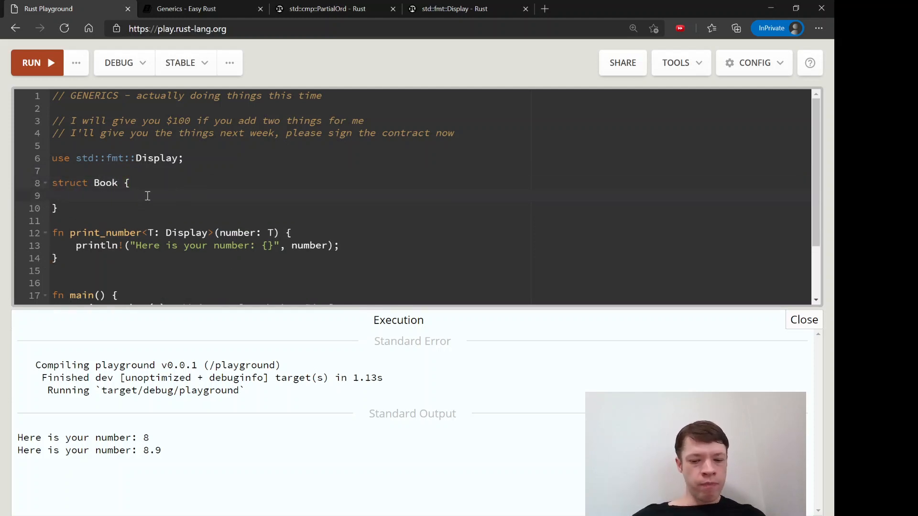
type("number: u8")
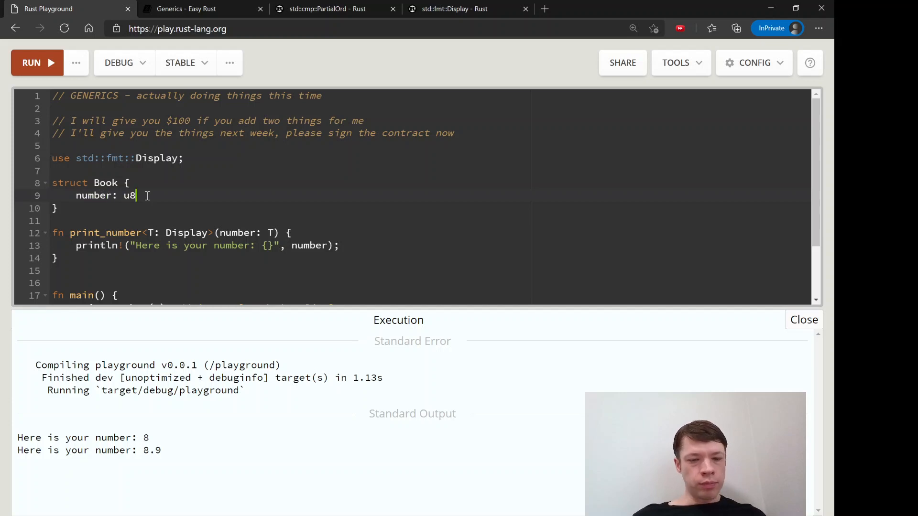
- Create a Book with number 9 in main and pass it to println_number(book);
scroll("down", 3)
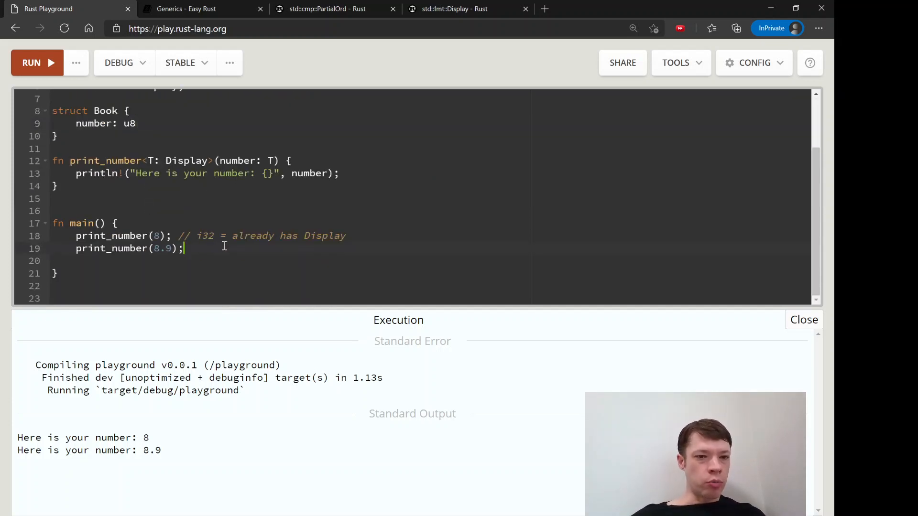
type("let book = Book {")
type("number: 9")
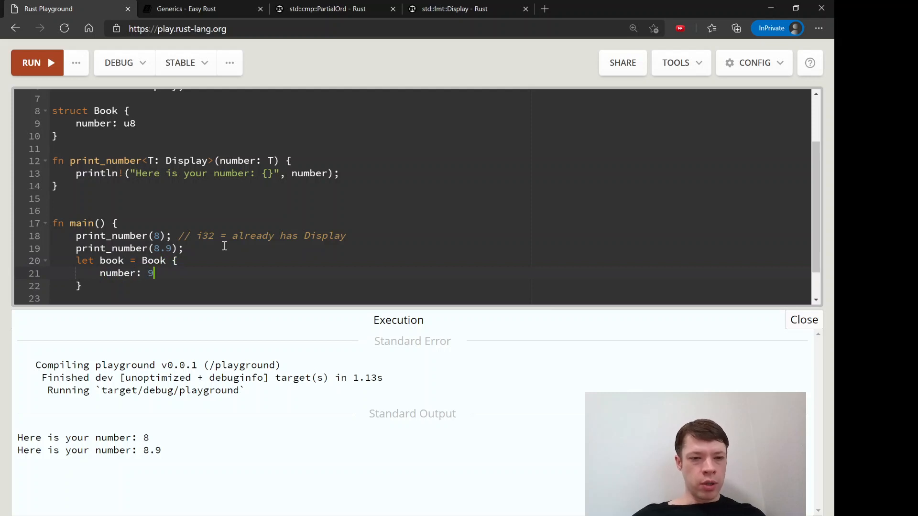
type("};")
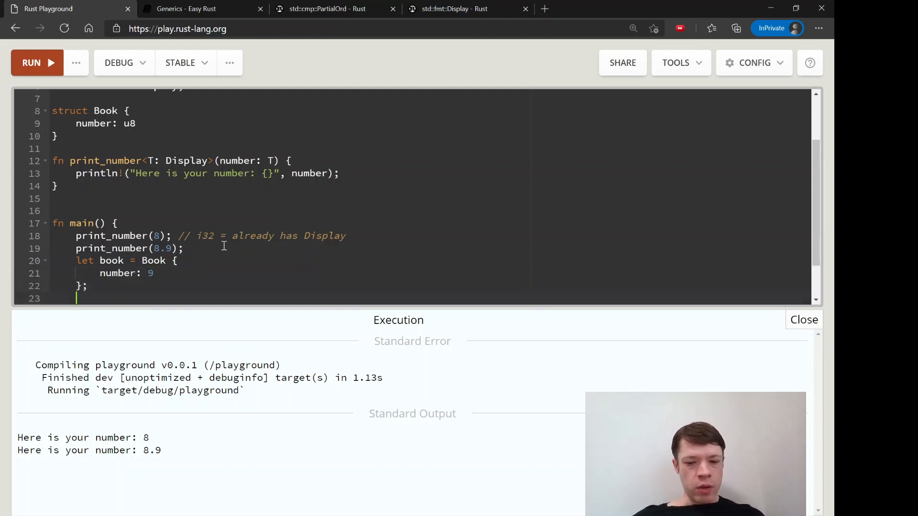
type("println")
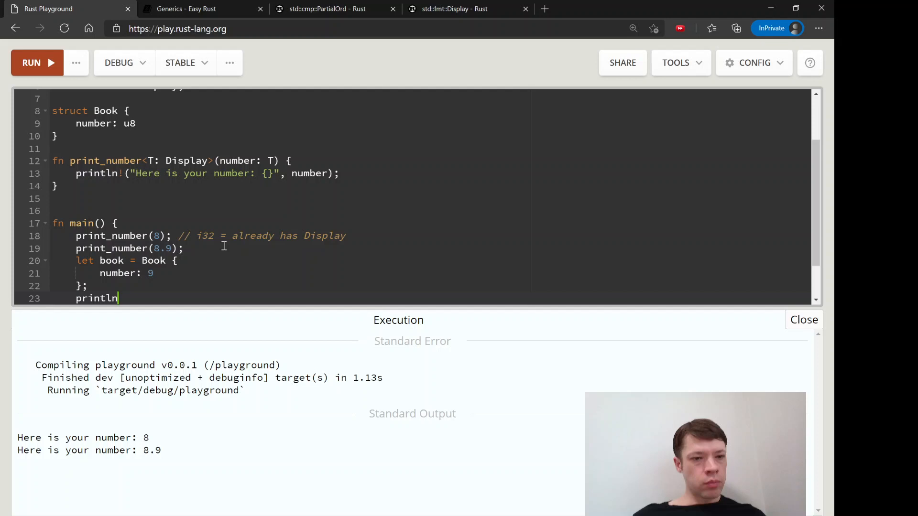
type("_number")
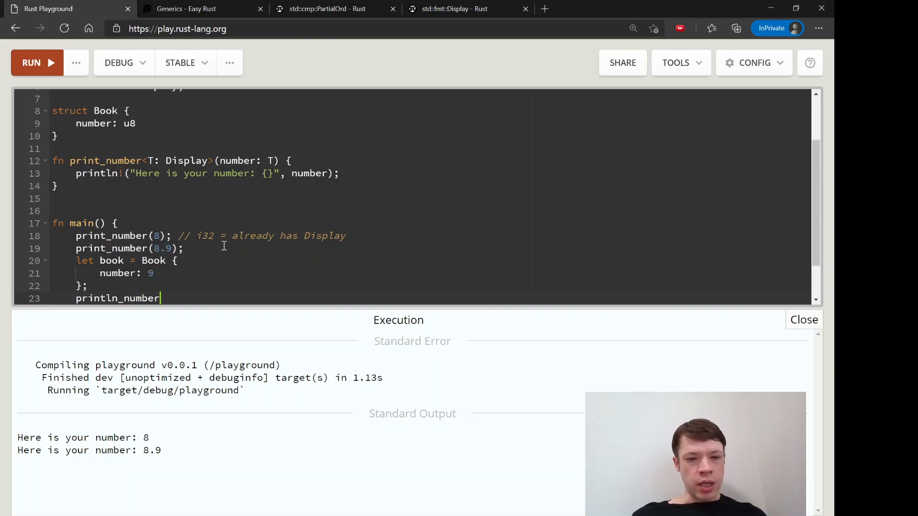
type("(book);")
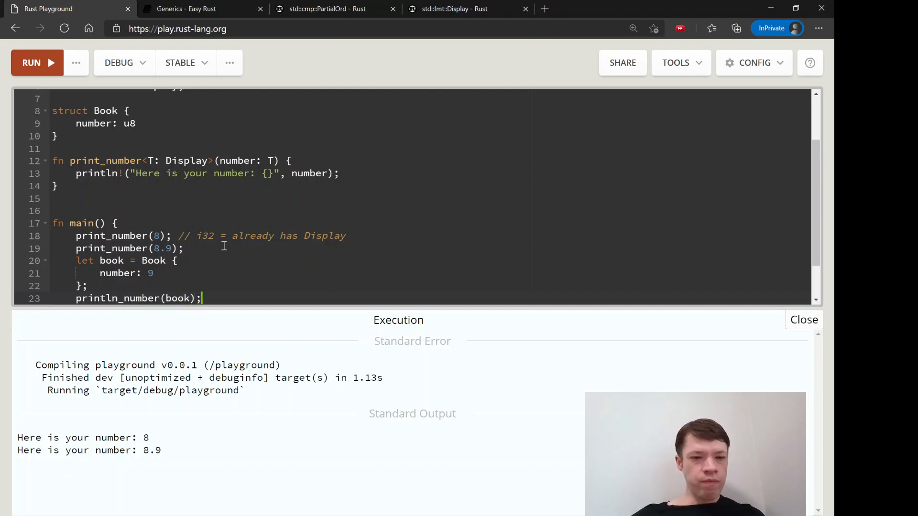
- Run to get error E0425, then go to line 23 to rename println_number
left_click(32, 63)
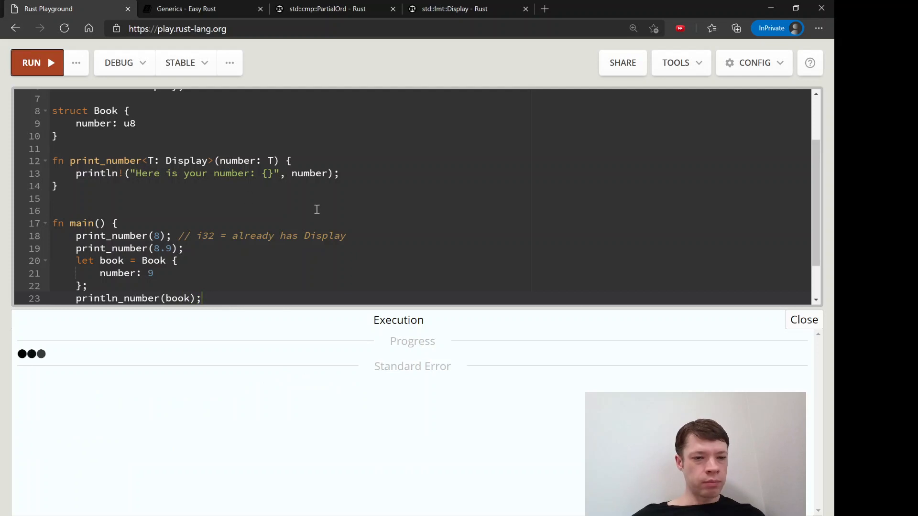
scroll("down", 3)
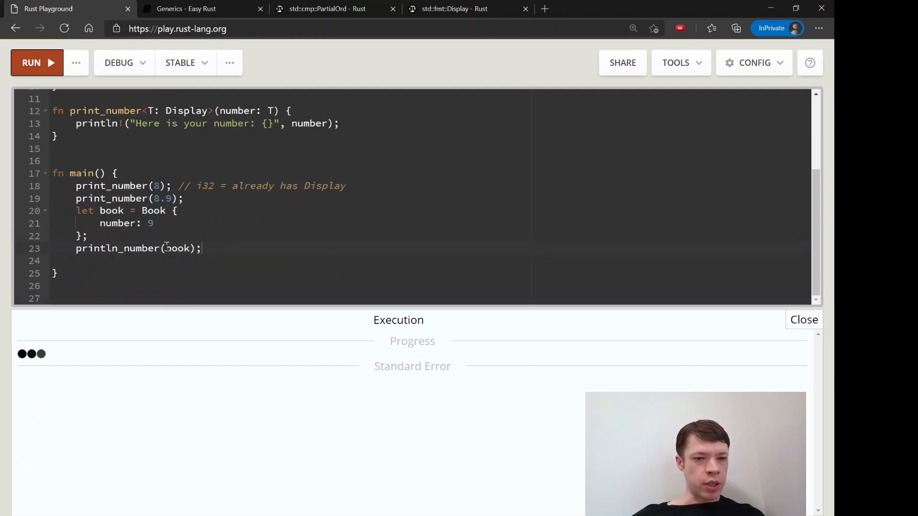
left_click(31, 62)
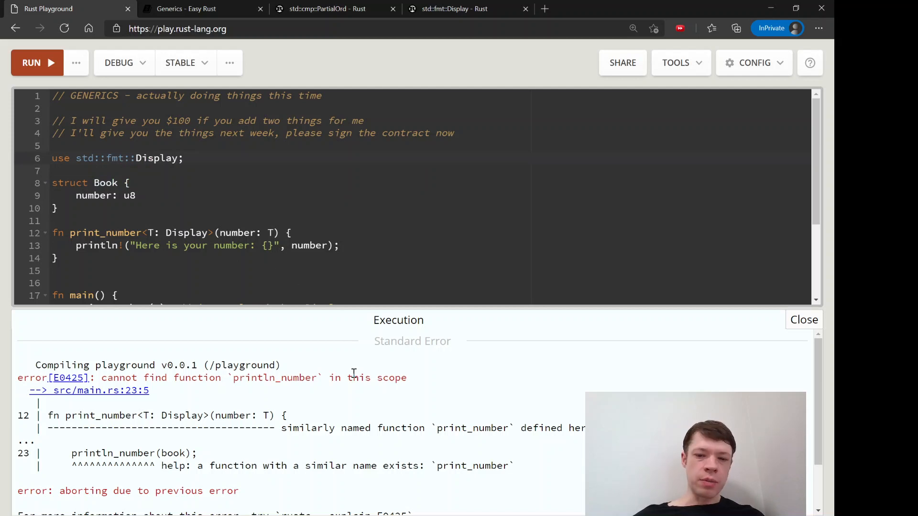
scroll("down", 3)
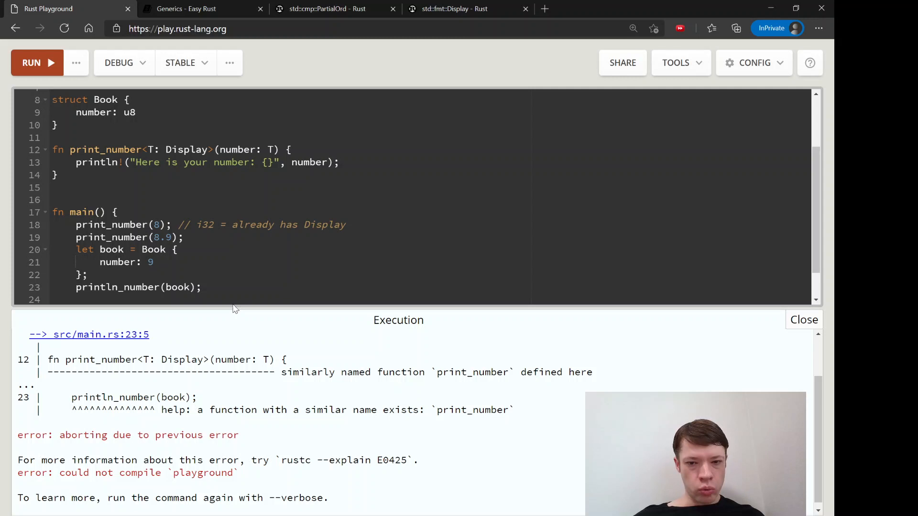
left_click(119, 287)
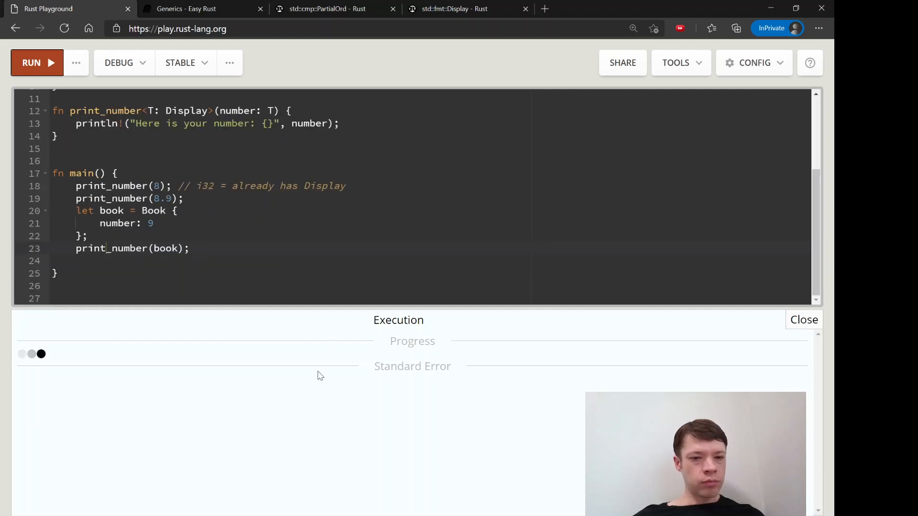
- Recompile, review the E0277 error that Book doesn't implement Display, and close the output
left_click(30, 63)
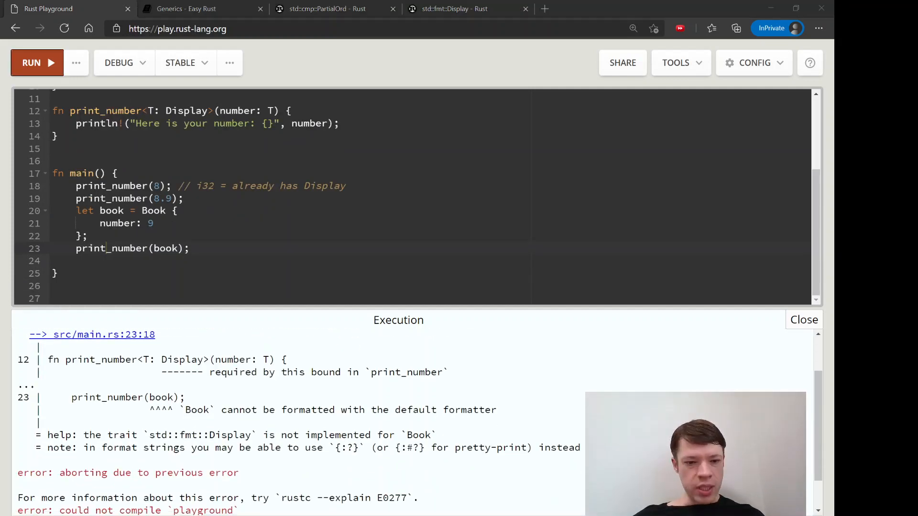
left_click_drag(183, 409, 240, 409)
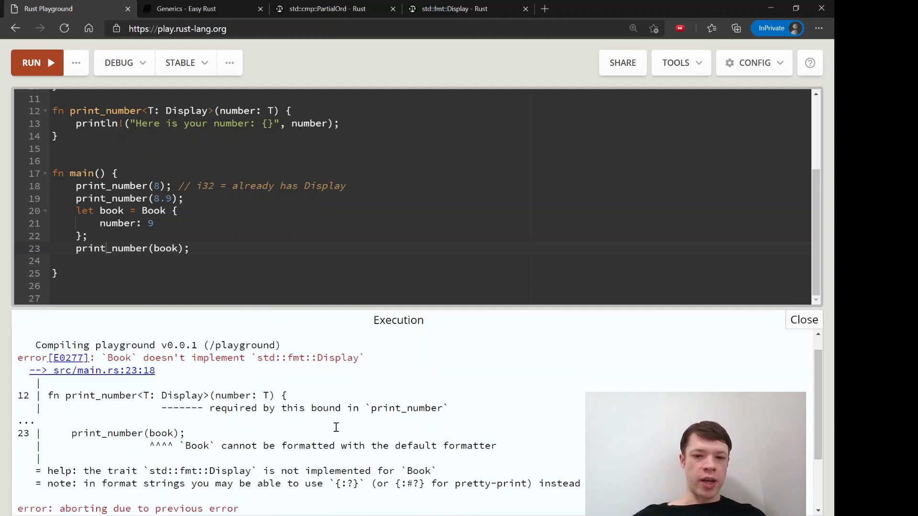
scroll("up", 3)
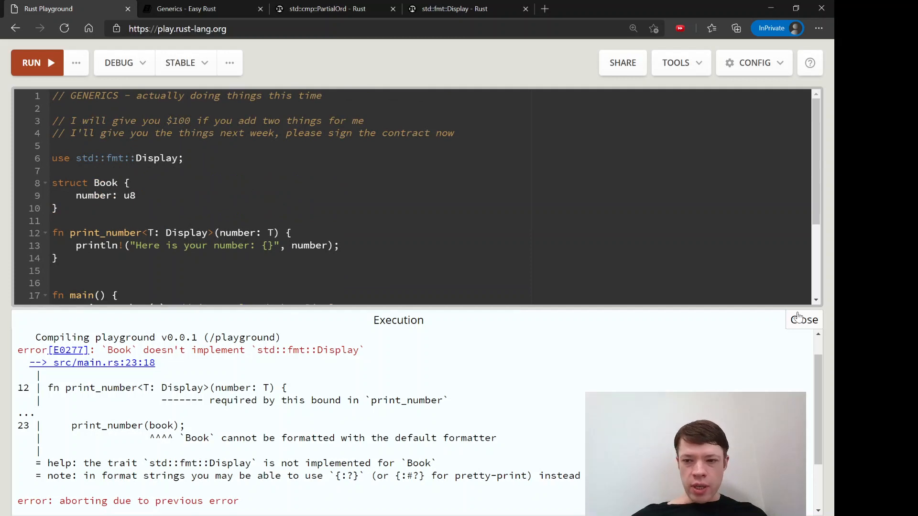
left_click(804, 320)
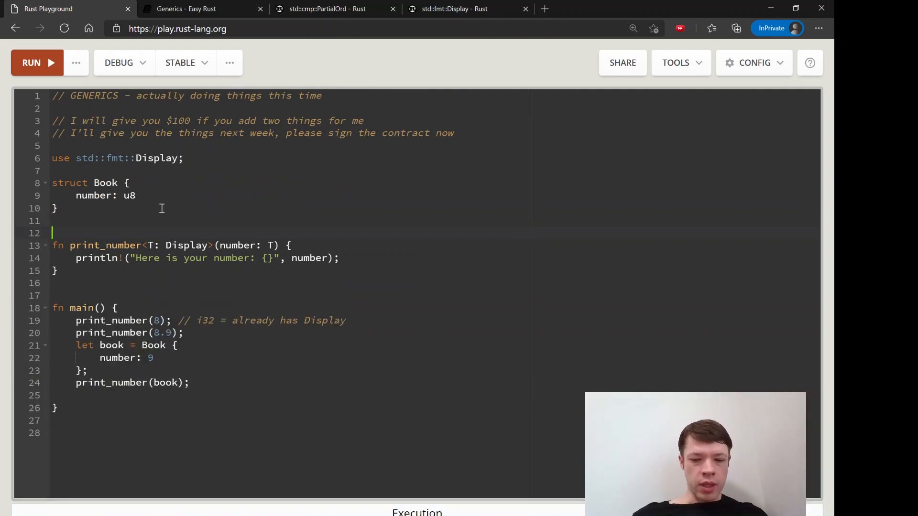
- Add '// guarantee' and a comment saying T: Display does NOT give Display to T
type("// guarantee")
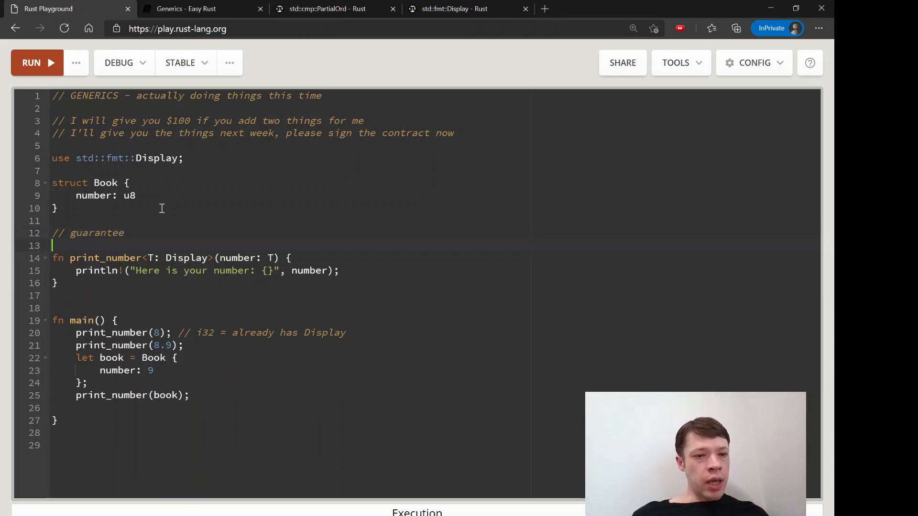
type("// T: Displa")
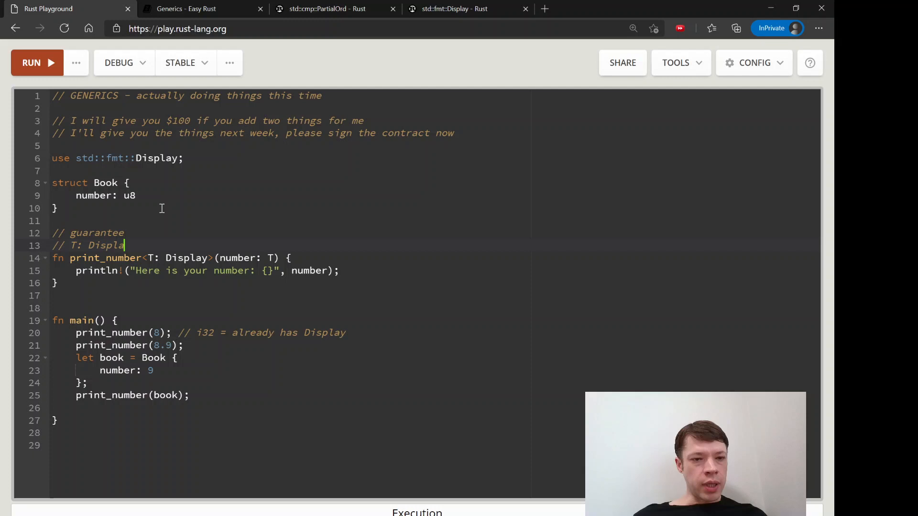
type("does NOT mean")
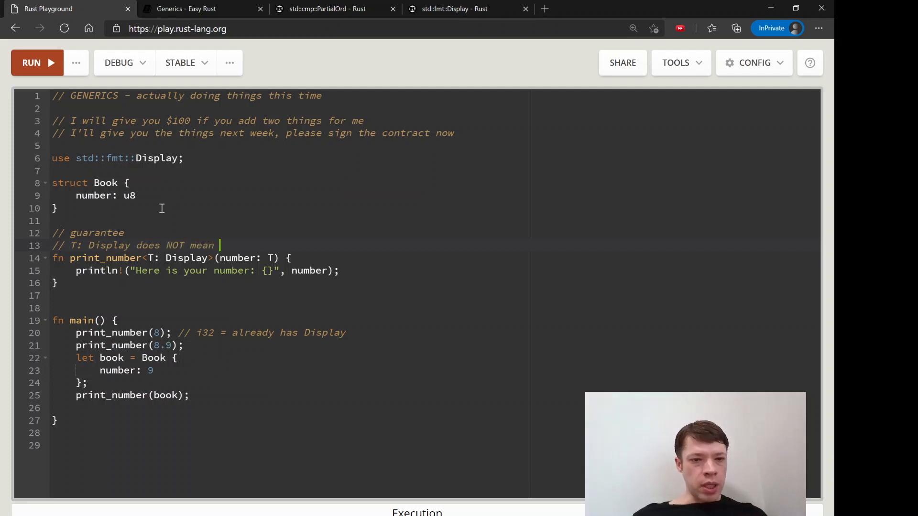
type("that")
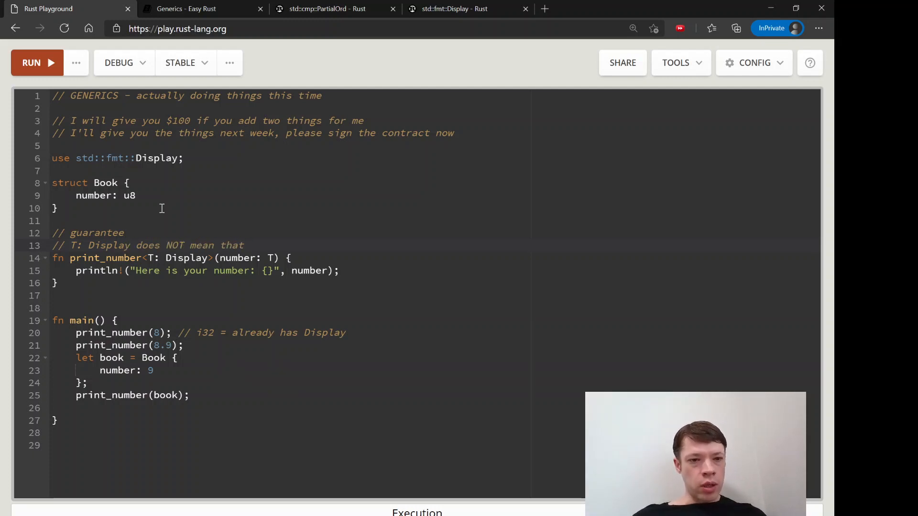
type("the function")
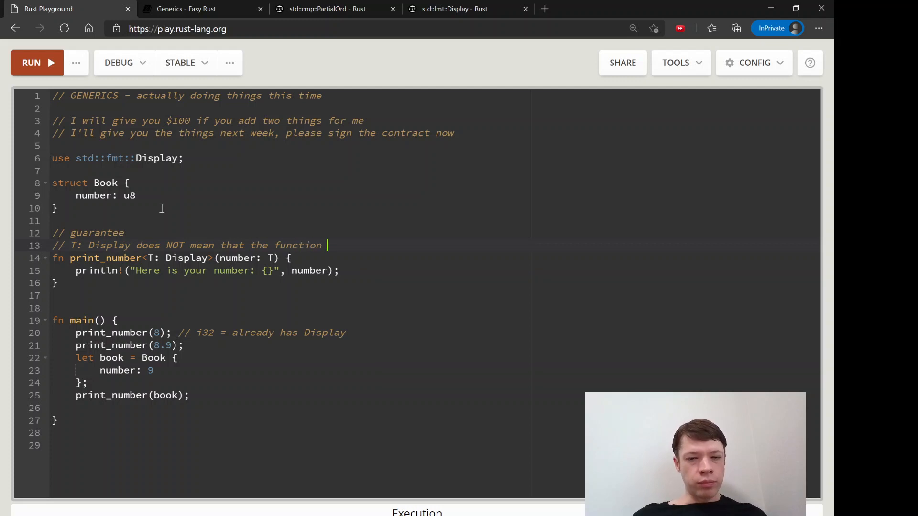
type("gives Display to T")
type("//")
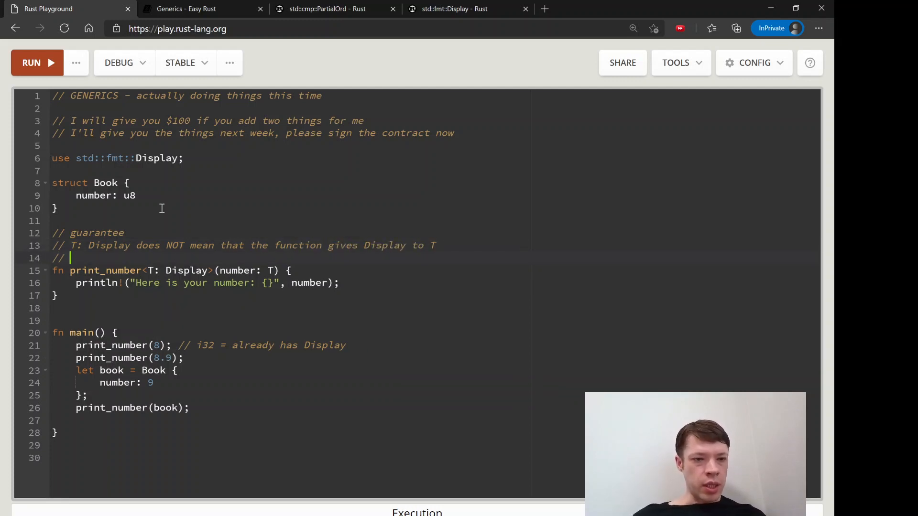
- Add the comment 'It means that we will only give T's that have Display', selecting T's
type("It means that")
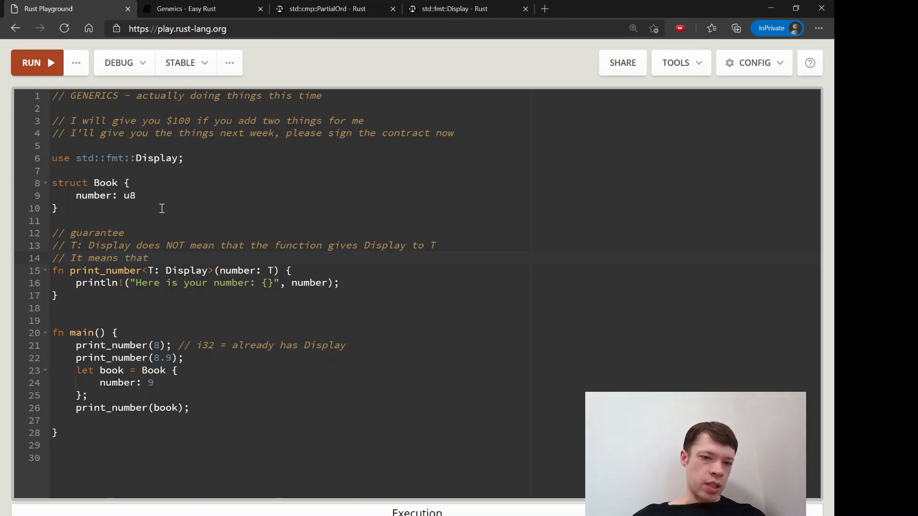
type("we will only give")
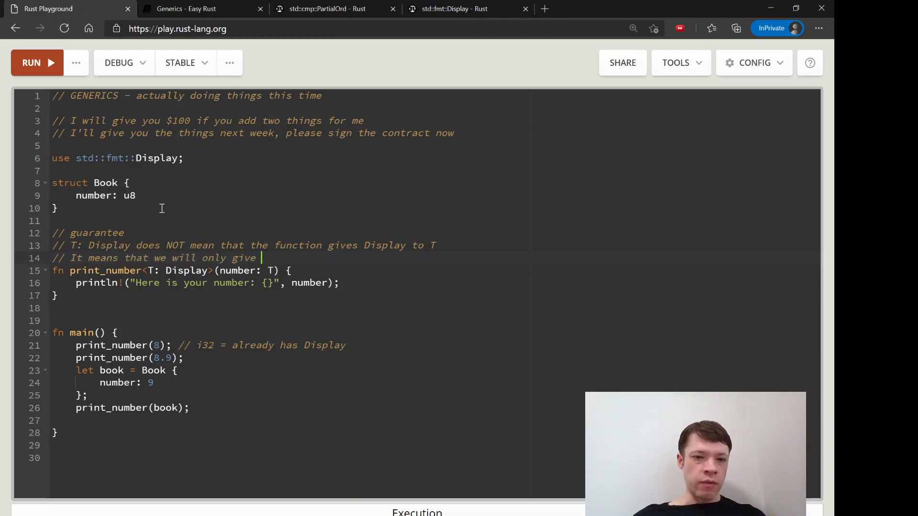
type("T's that")
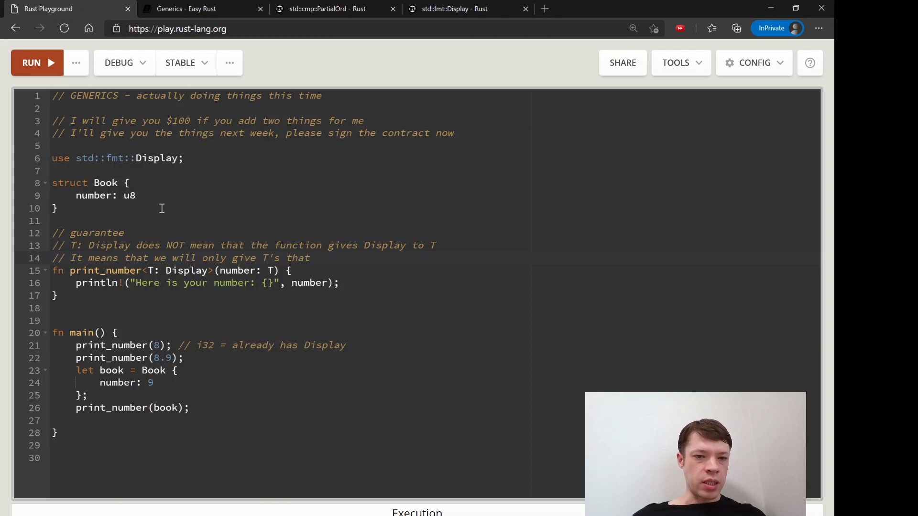
type("have")
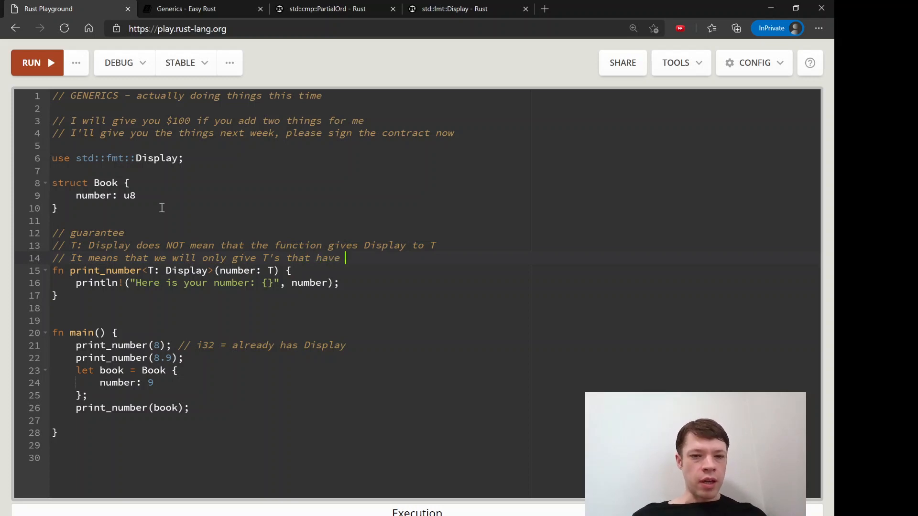
type("Display")
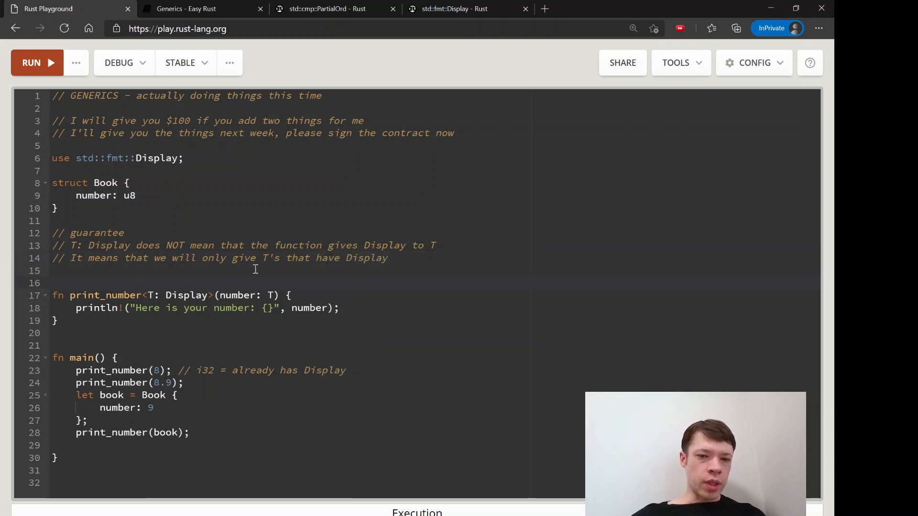
double_click(268, 258)
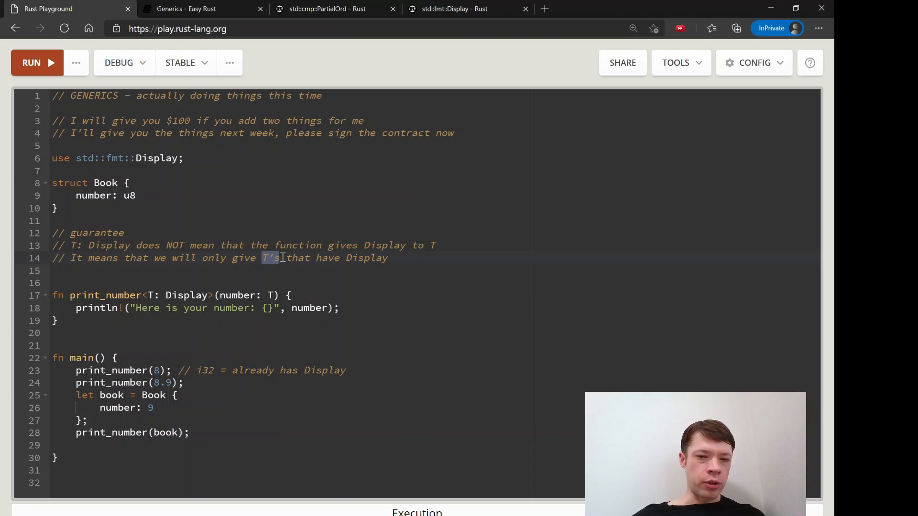